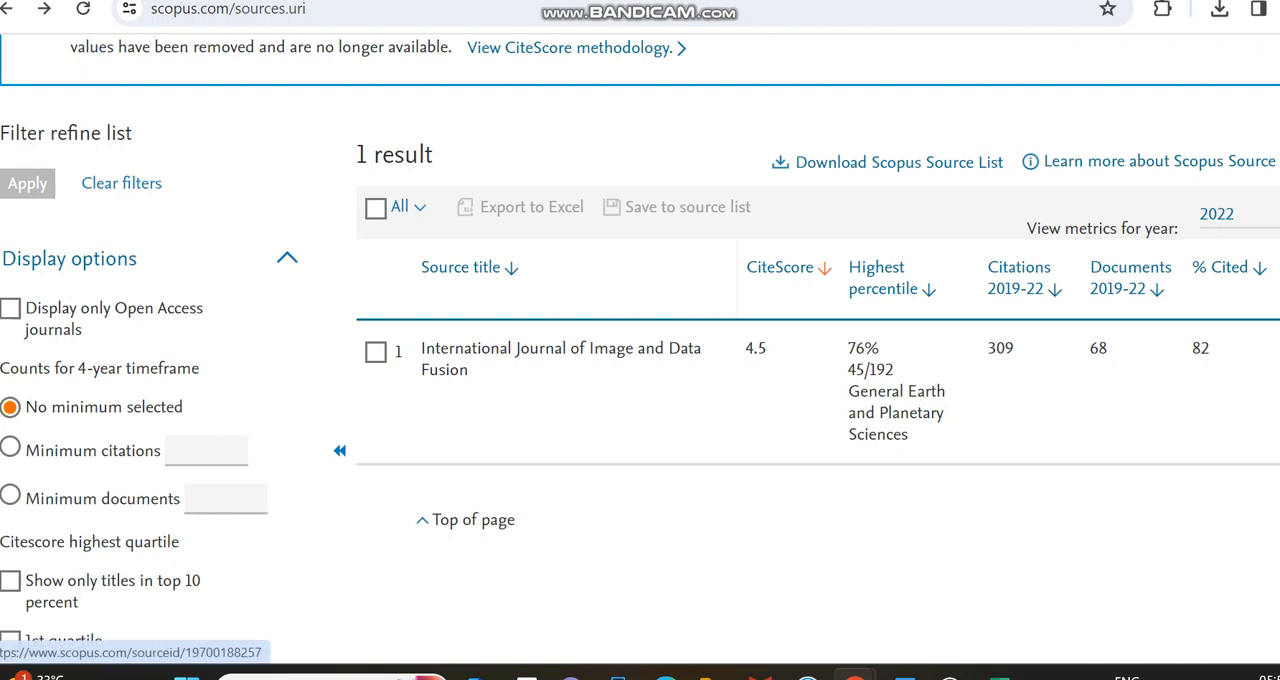
- View the Scopus source details and CiteScore 4.5 for International Journal of Image and Data Fusion
left_click(560, 358)
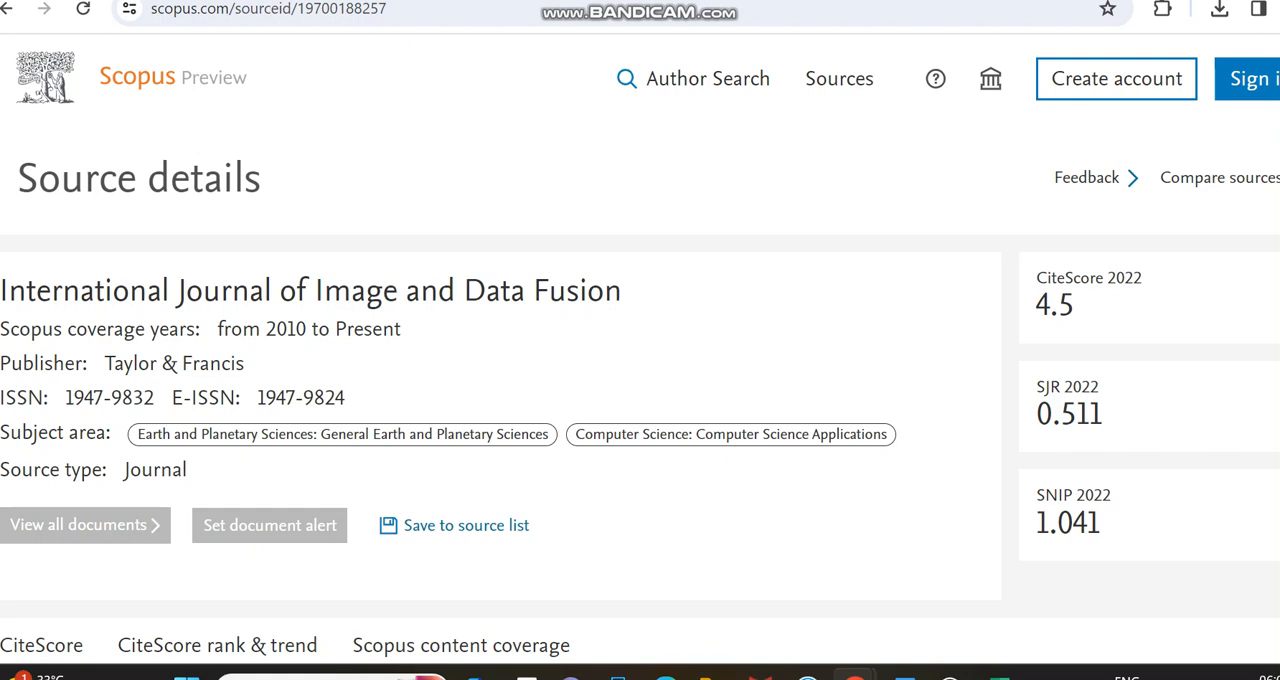
scroll("down", 3)
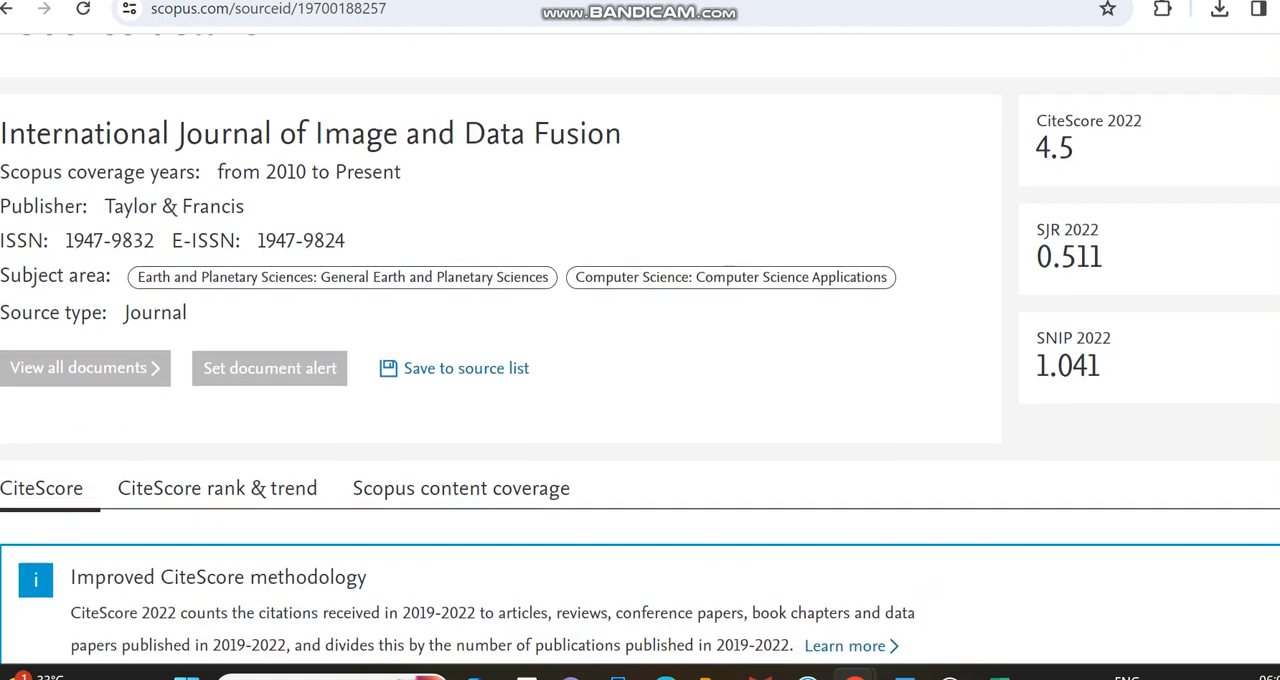
scroll("down", 3)
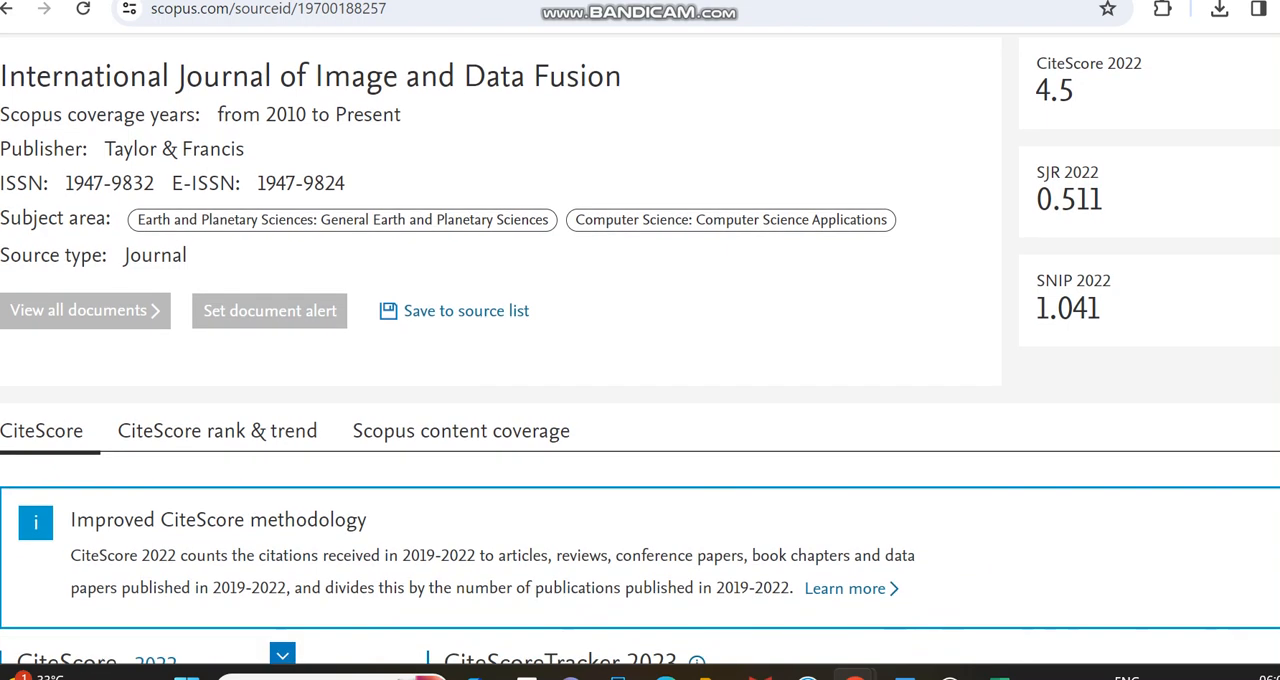
scroll("down", 3)
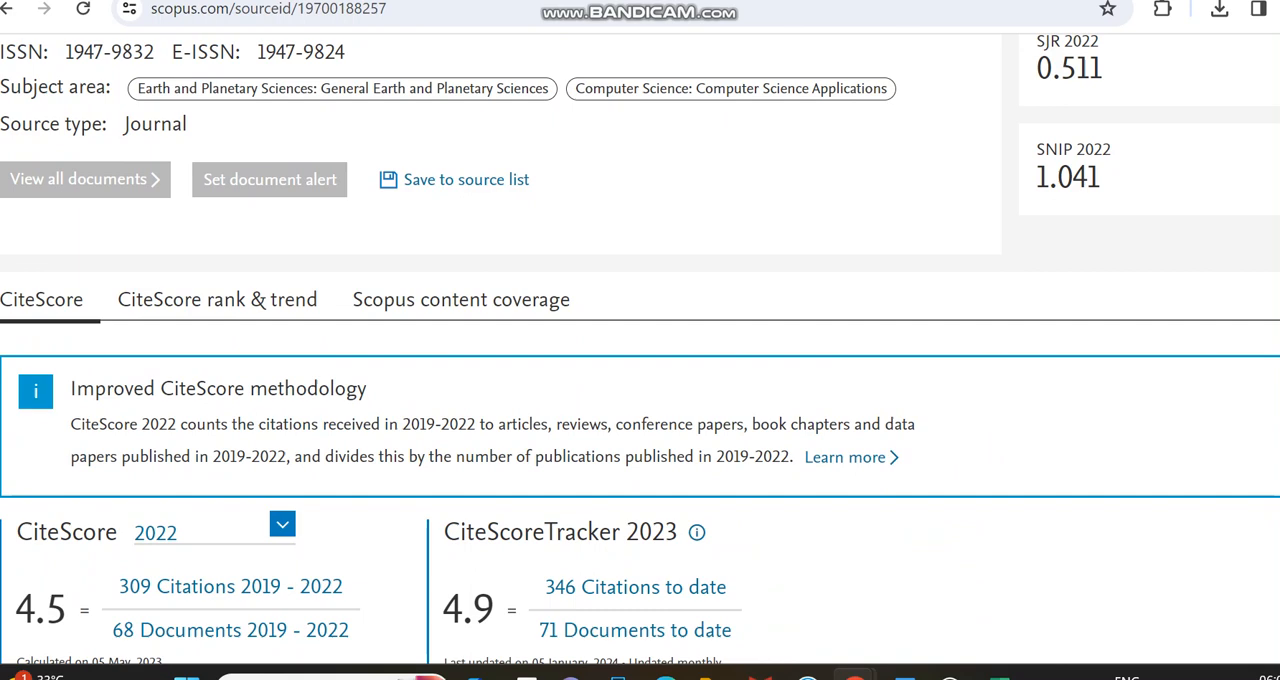
scroll("down", 3)
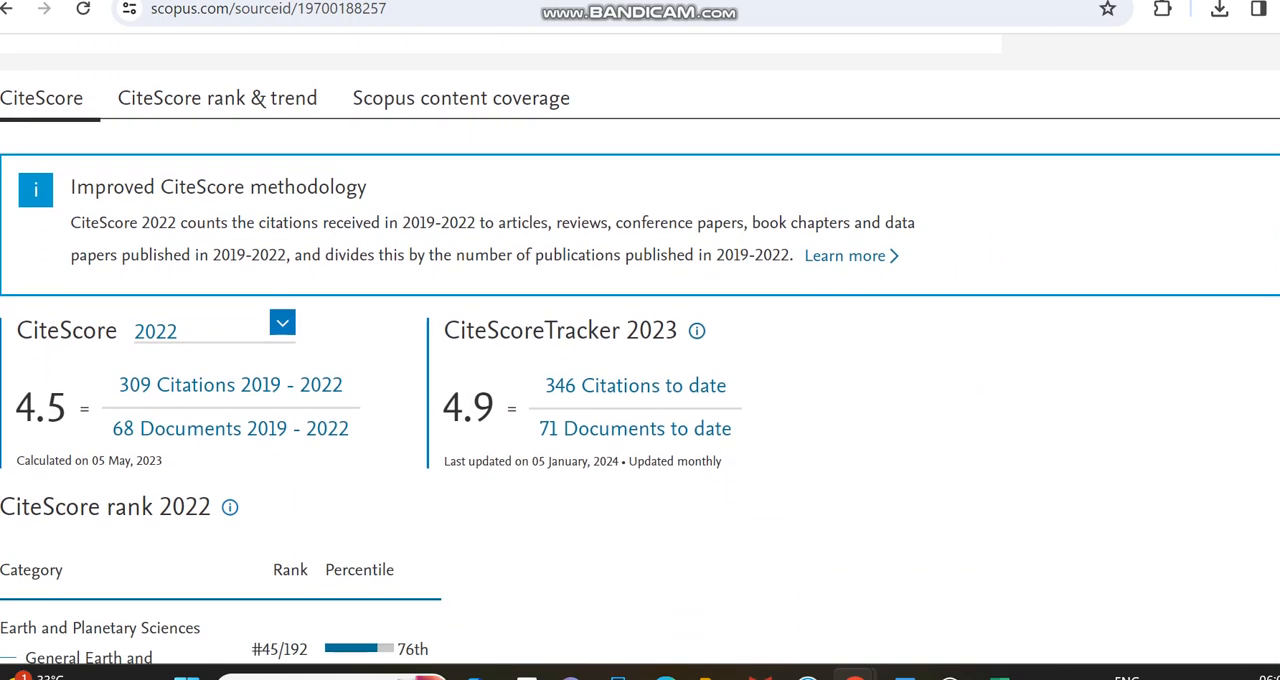
scroll("down", 3)
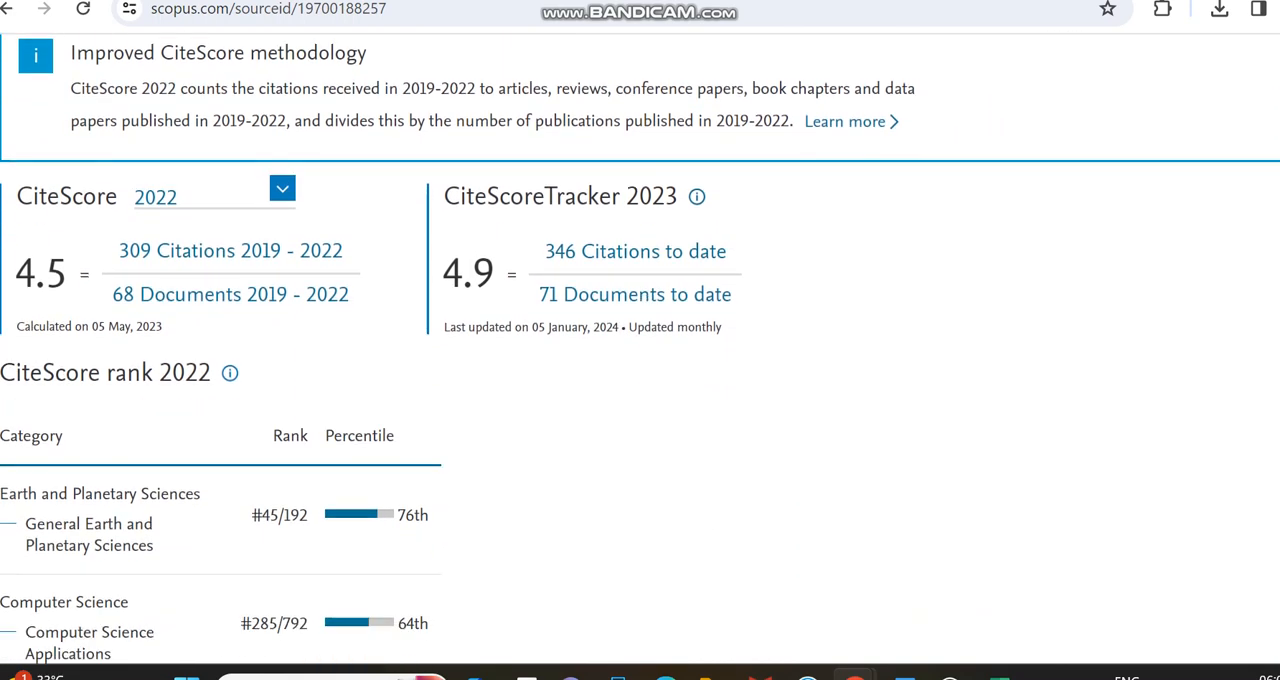
scroll("down", 3)
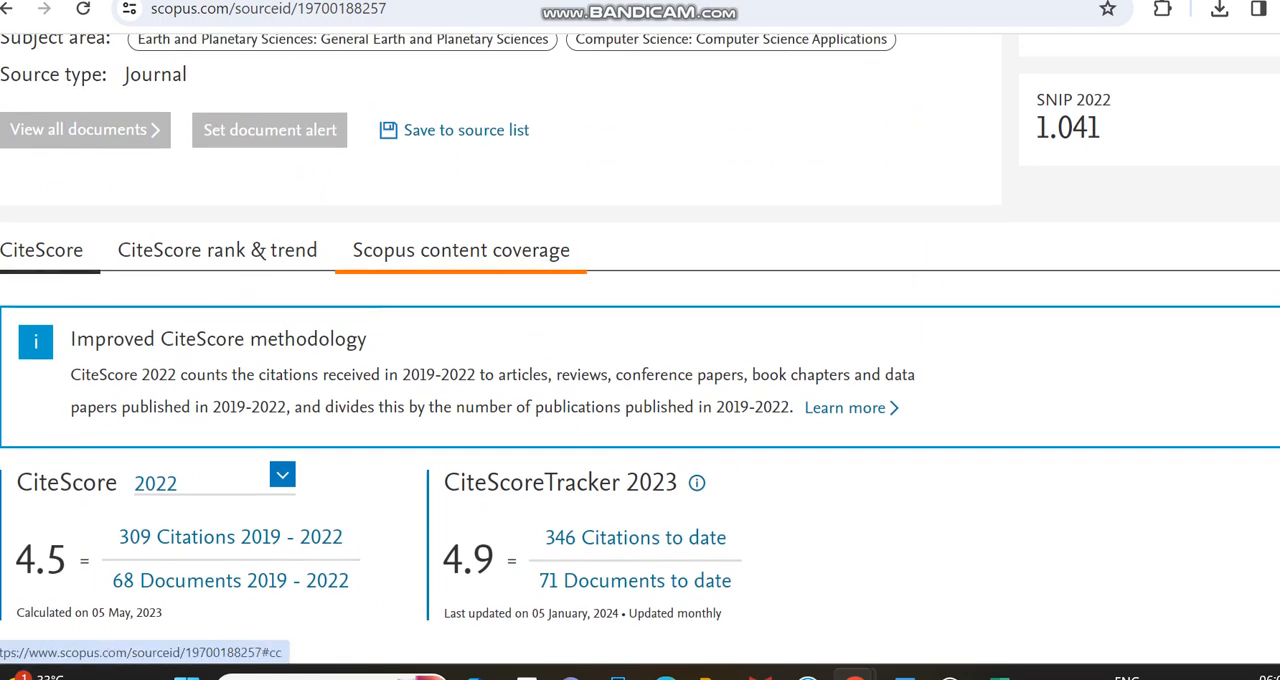
- Review the journal's documents published per year under Scopus content coverage
left_click(460, 248)
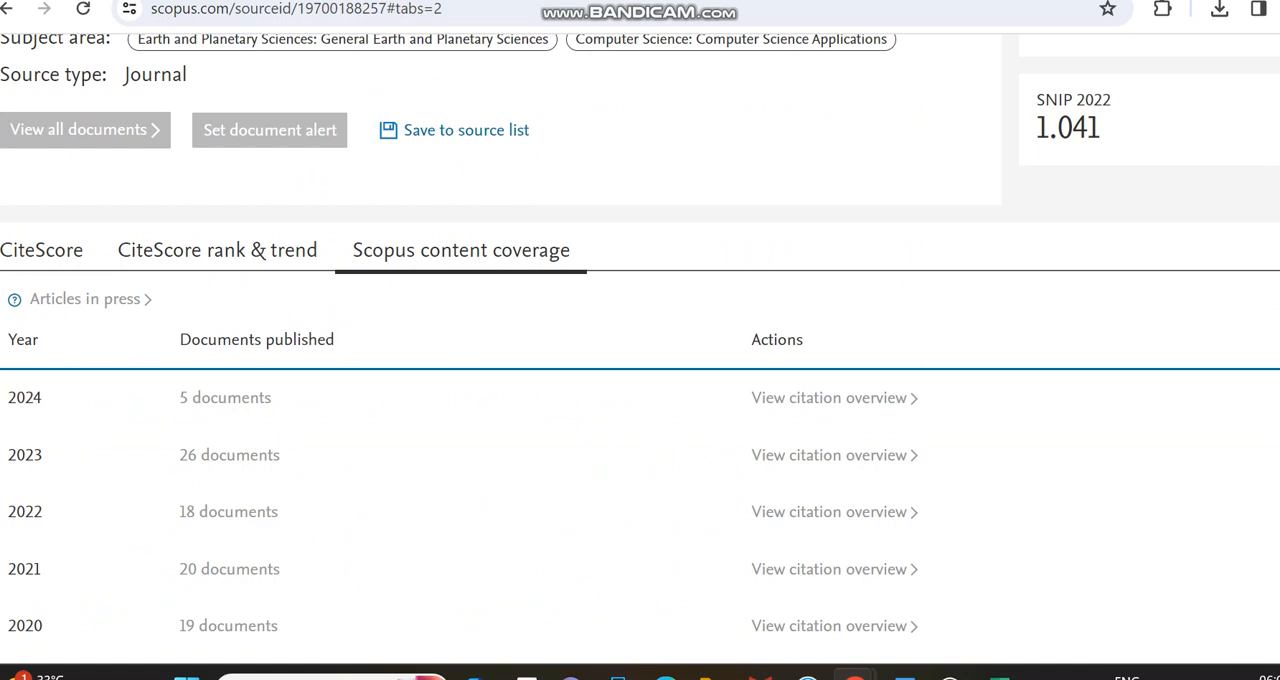
scroll("down", 3)
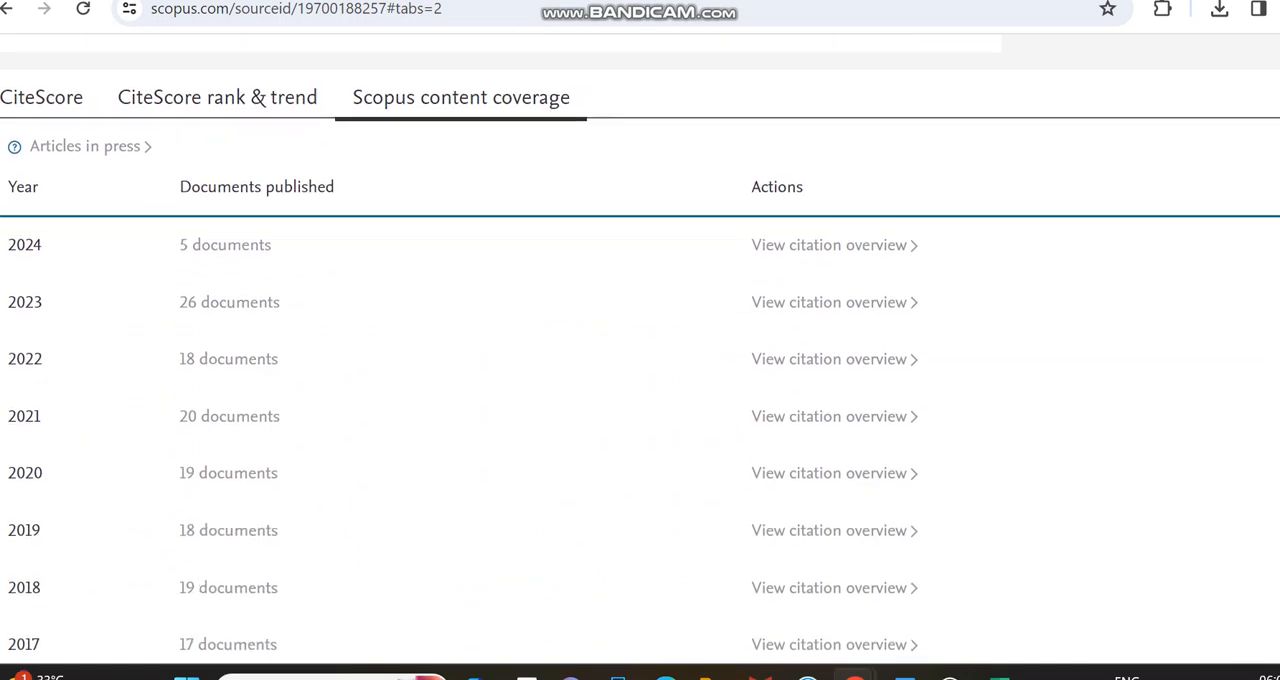
scroll("down", 3)
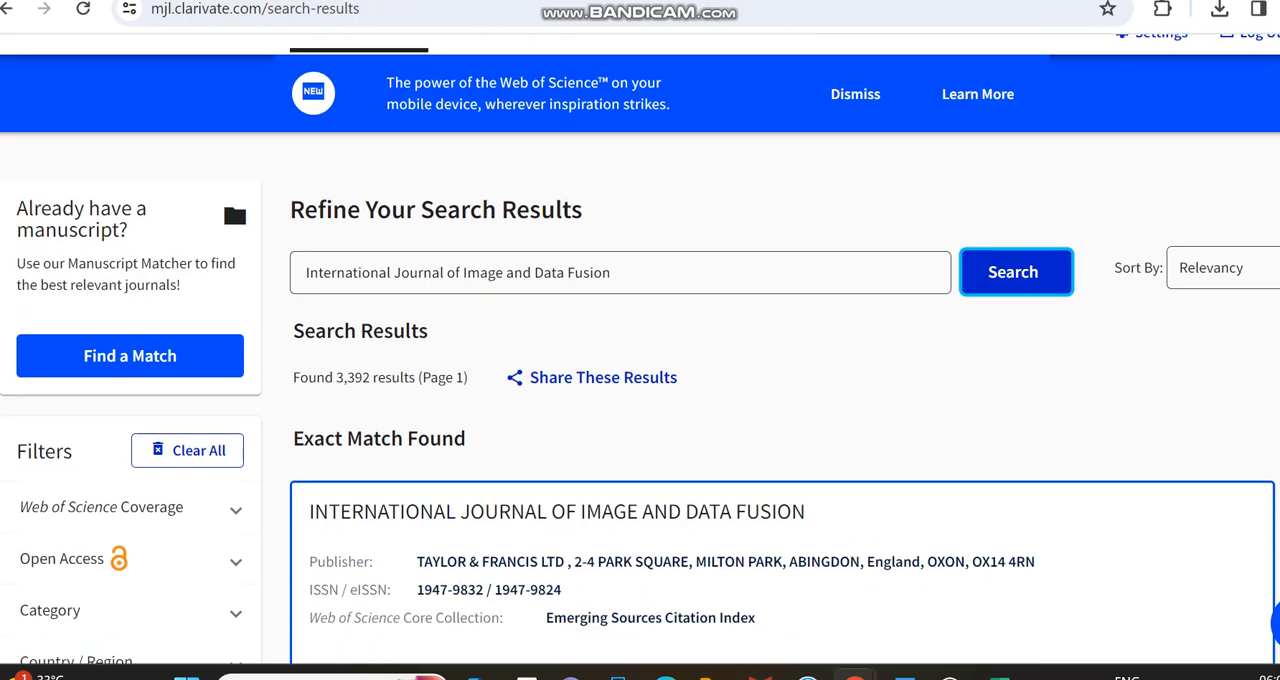
- View the exact-match Master Journal List profile: first published 2010, quarterly, England
scroll("down", 3)
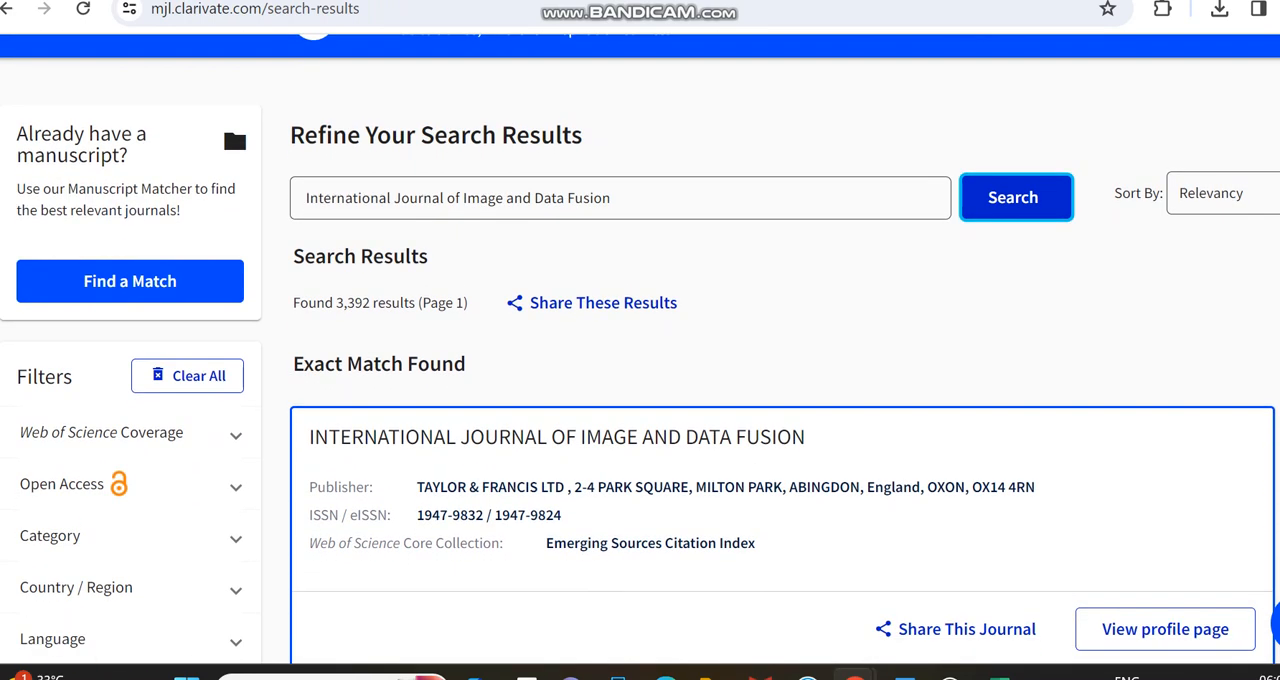
scroll("down", 3)
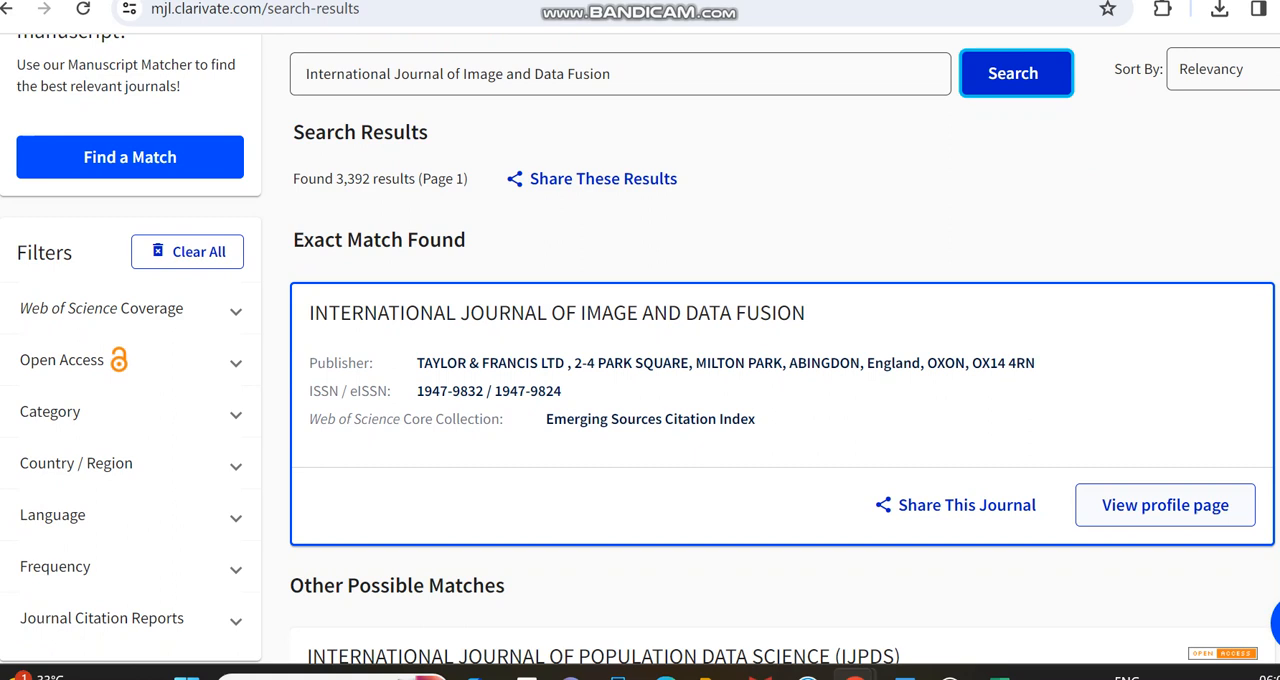
left_click(1164, 504)
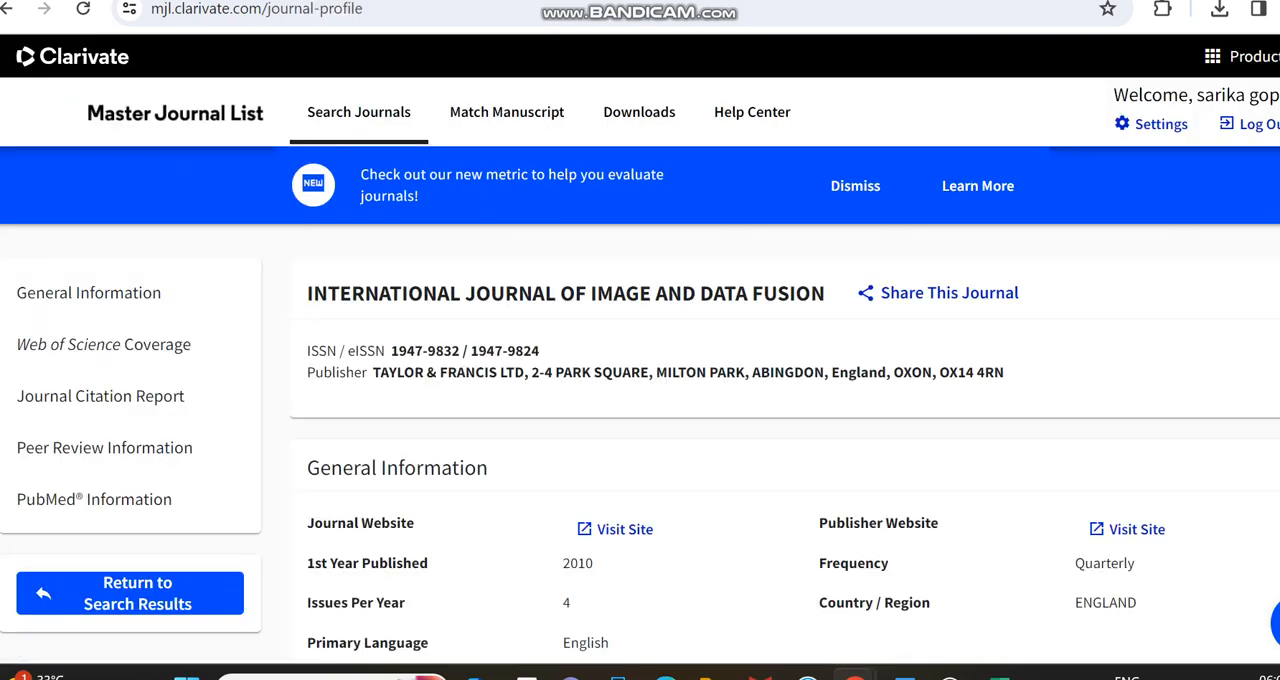
scroll("down", 3)
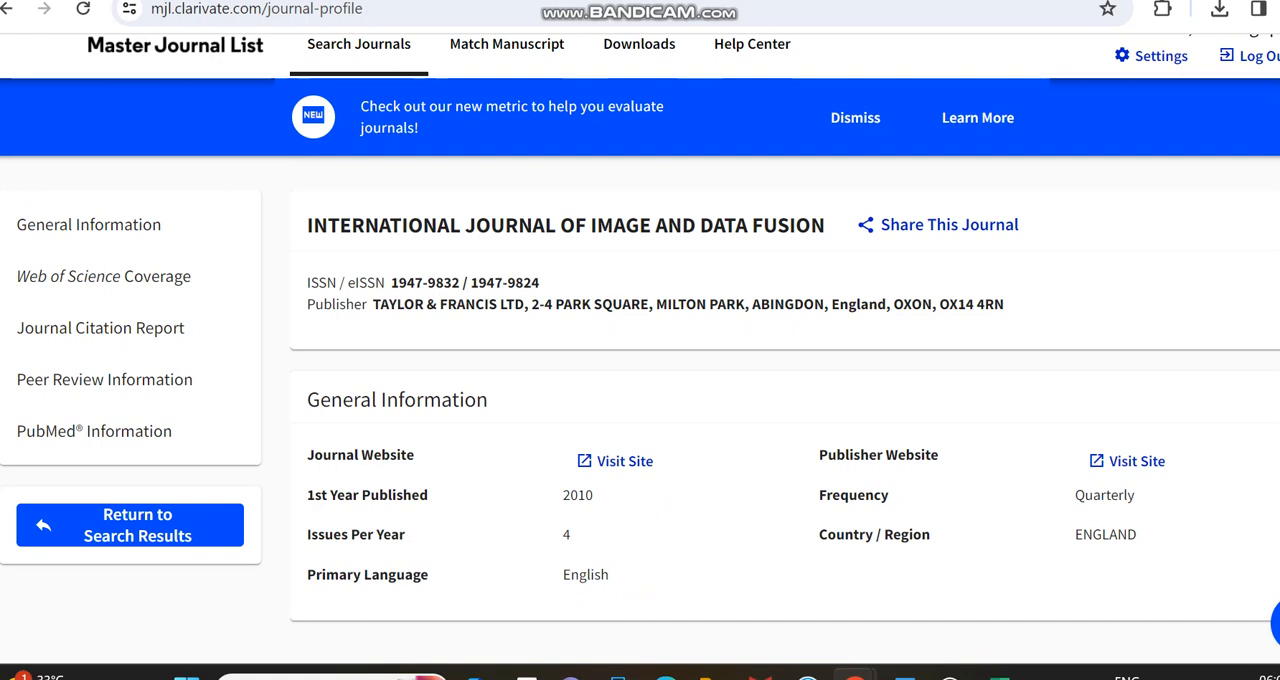
scroll("down", 3)
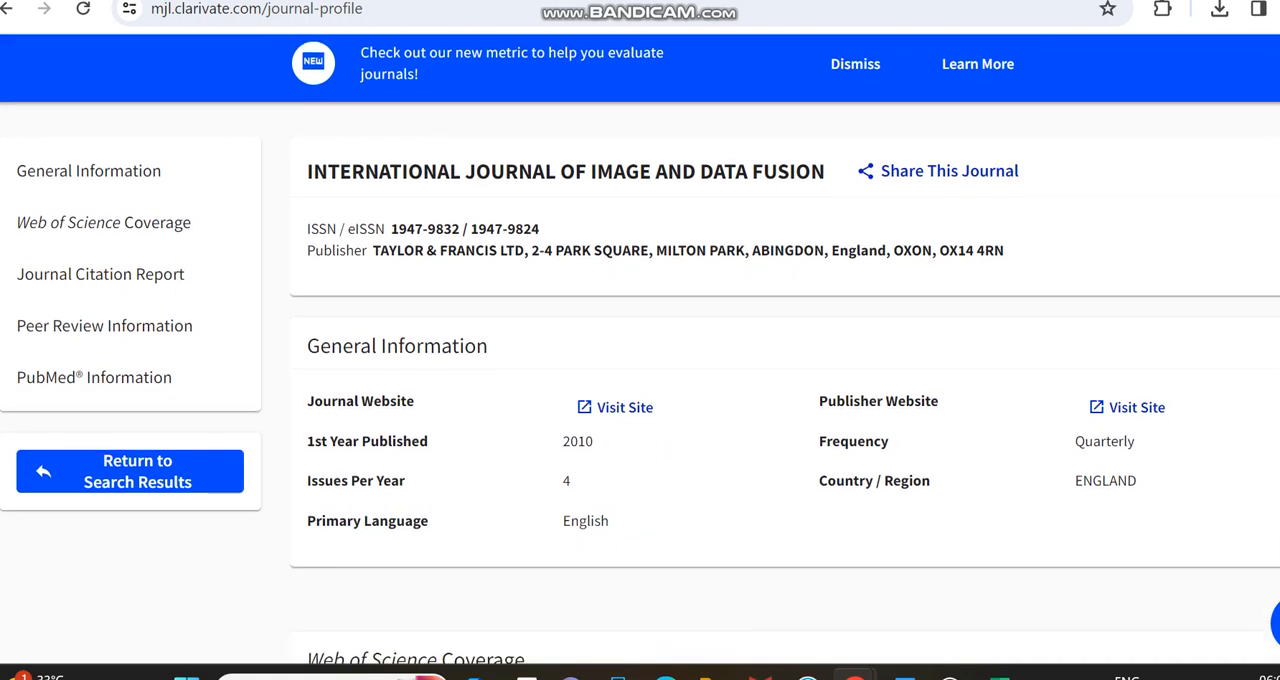
mouse_move(624, 408)
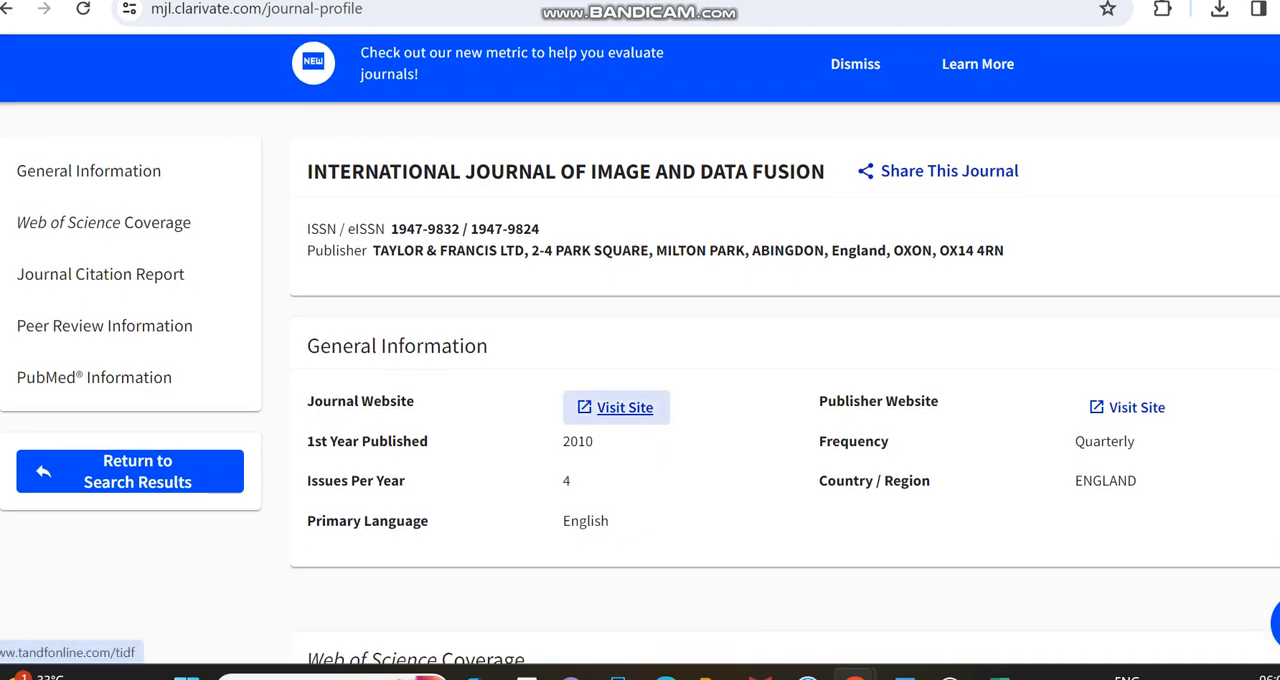
- Reach the journal's Taylor & Francis site and read its Aims and Scope on SAR, LiDAR and optical image fusion
left_click(624, 408)
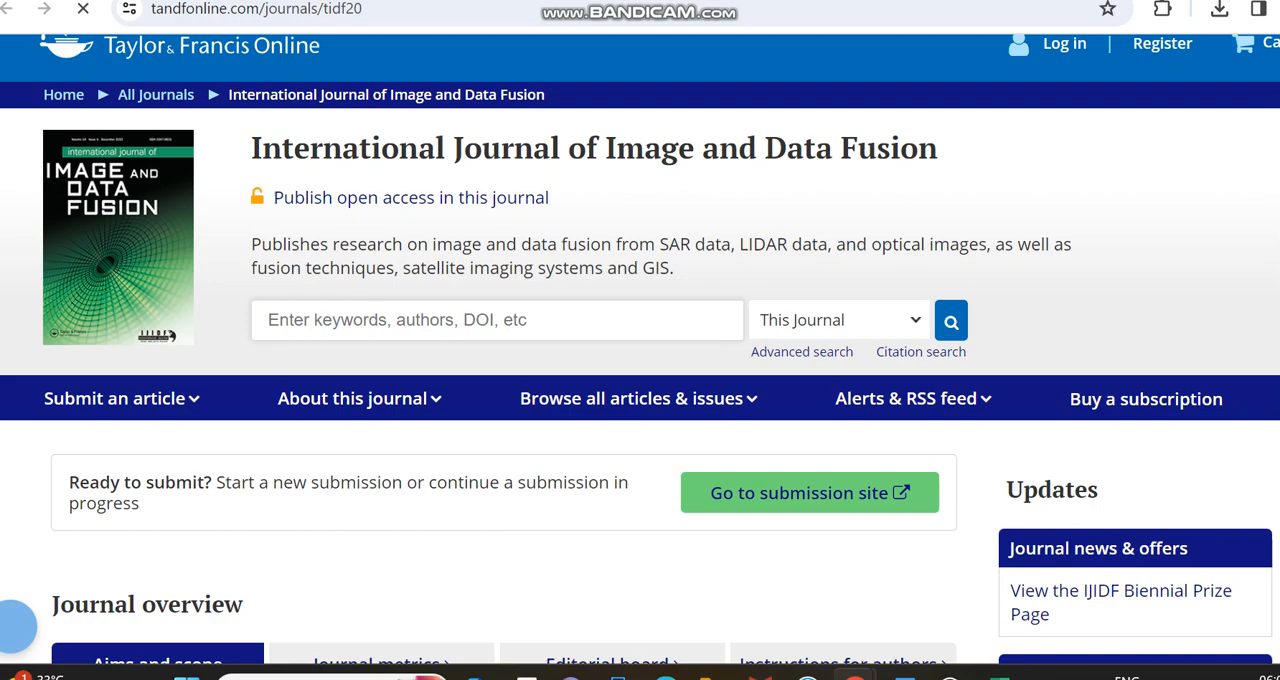
scroll("down", 3)
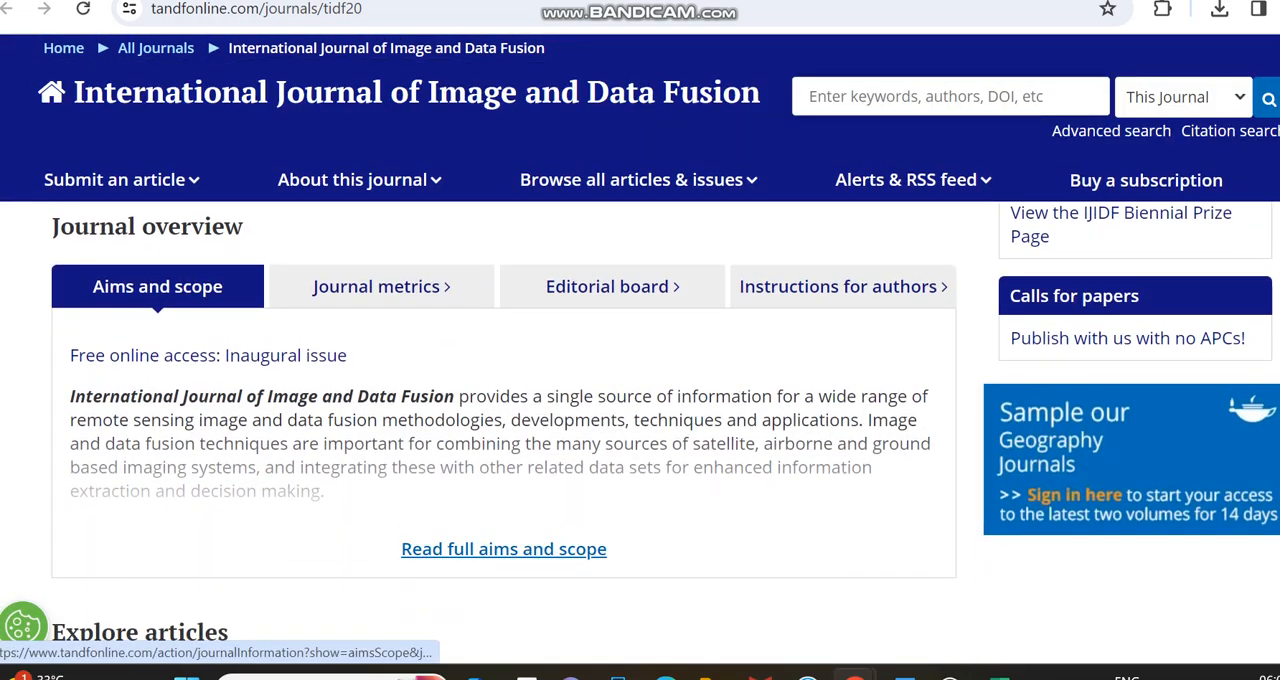
left_click(504, 548)
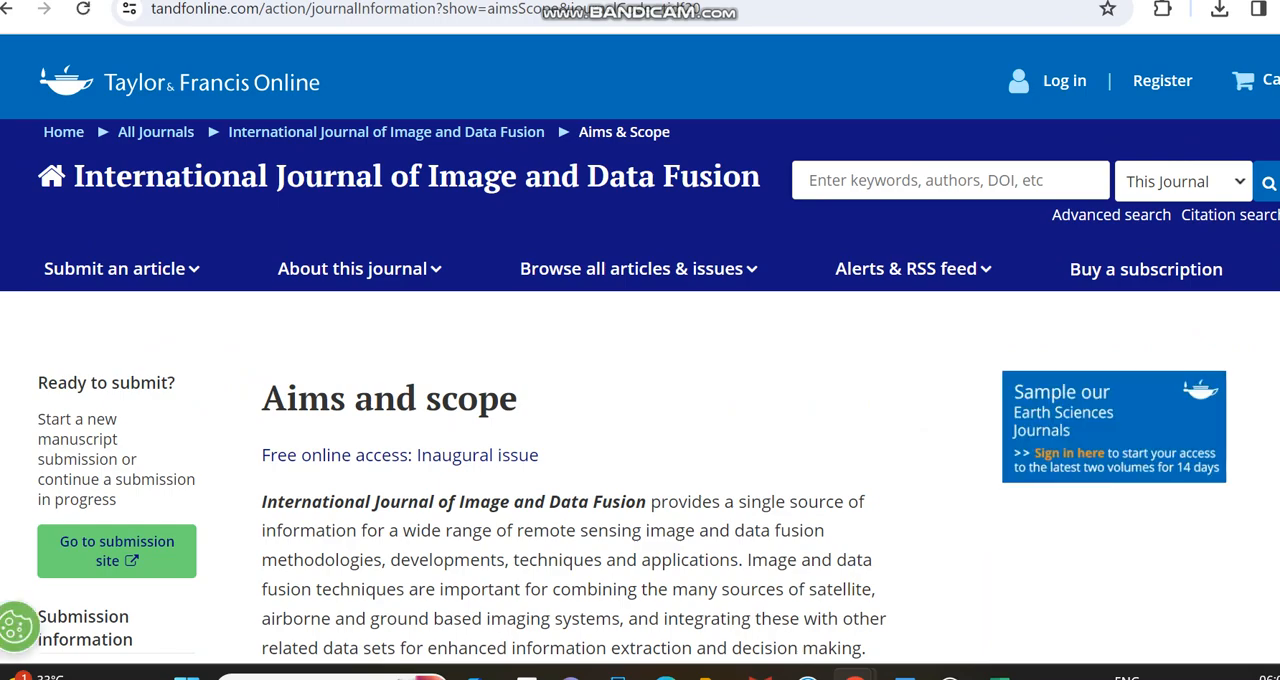
scroll("down", 3)
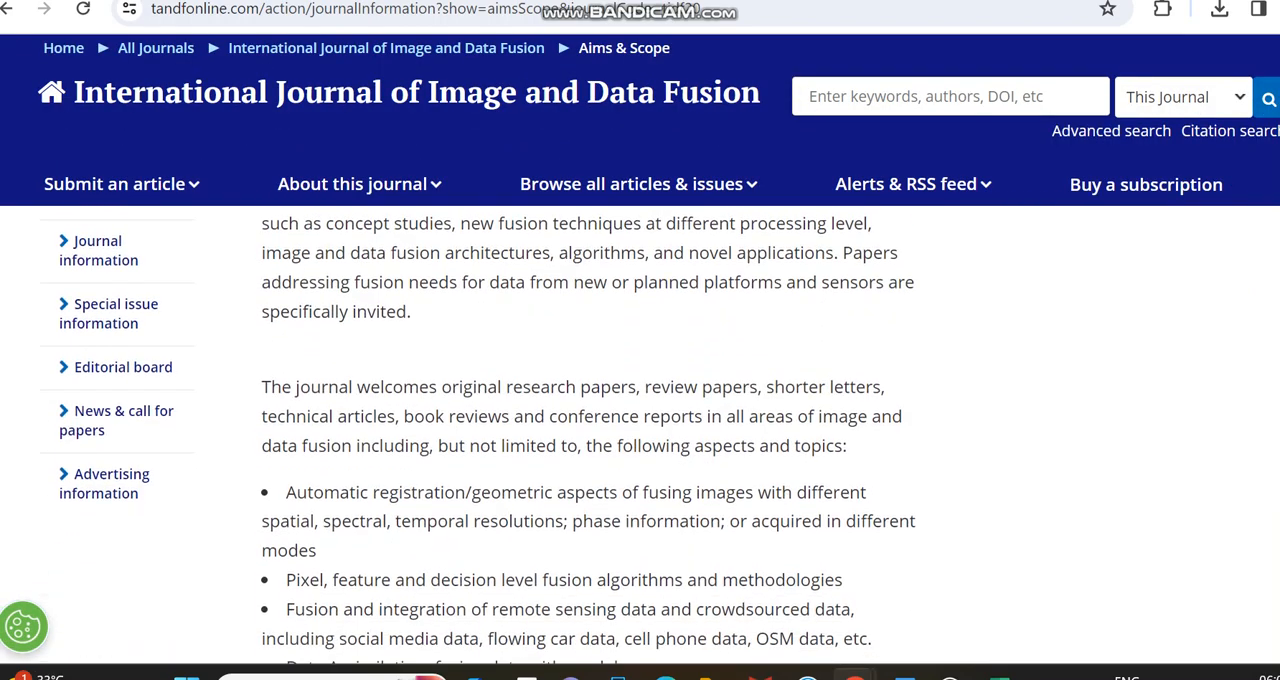
scroll("down", 3)
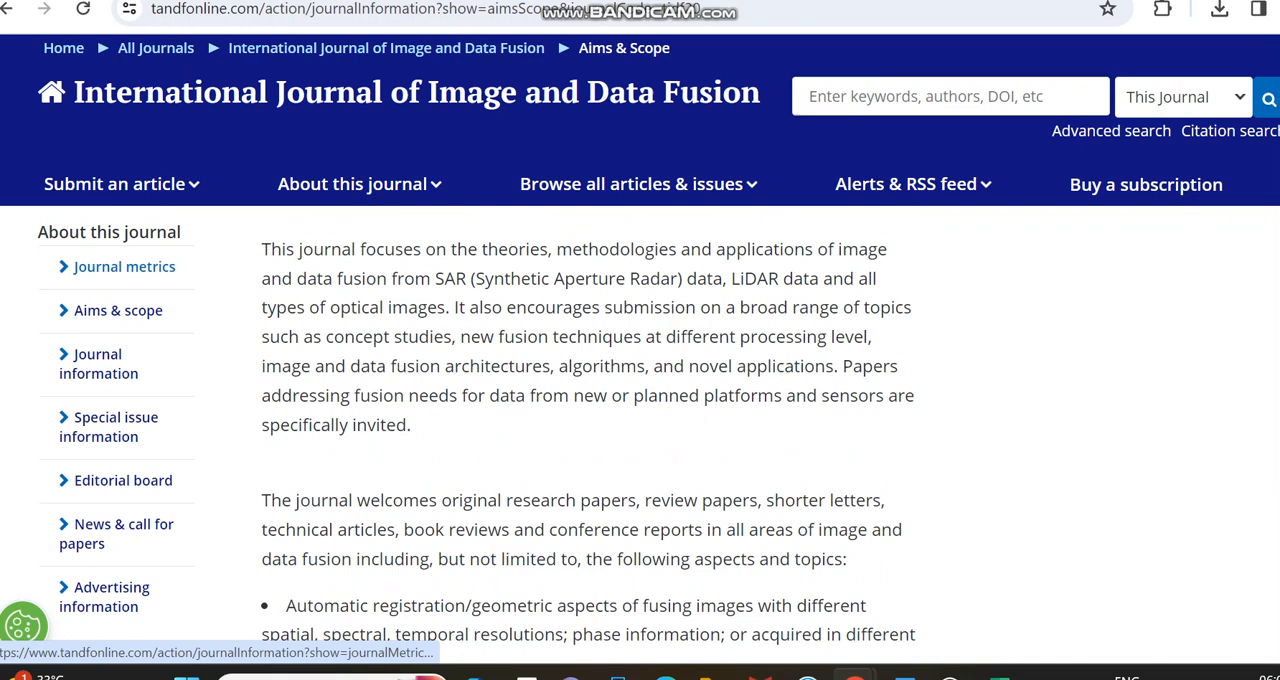
left_click(124, 266)
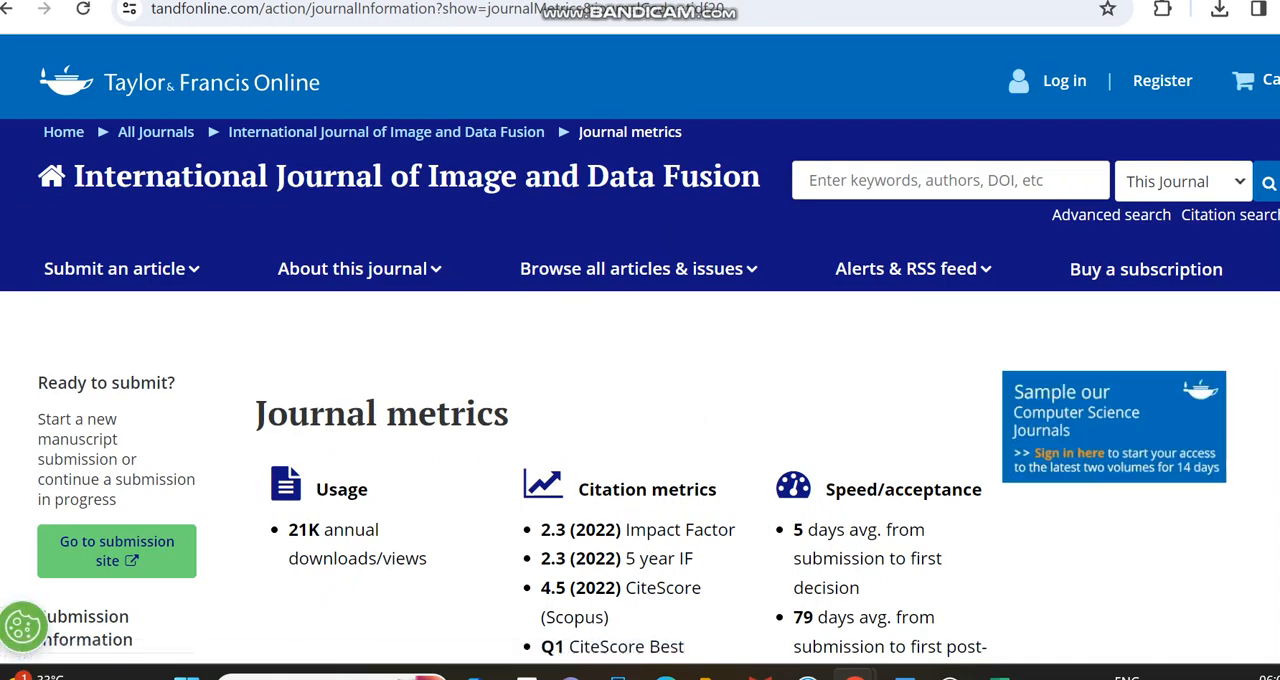
scroll("down", 3)
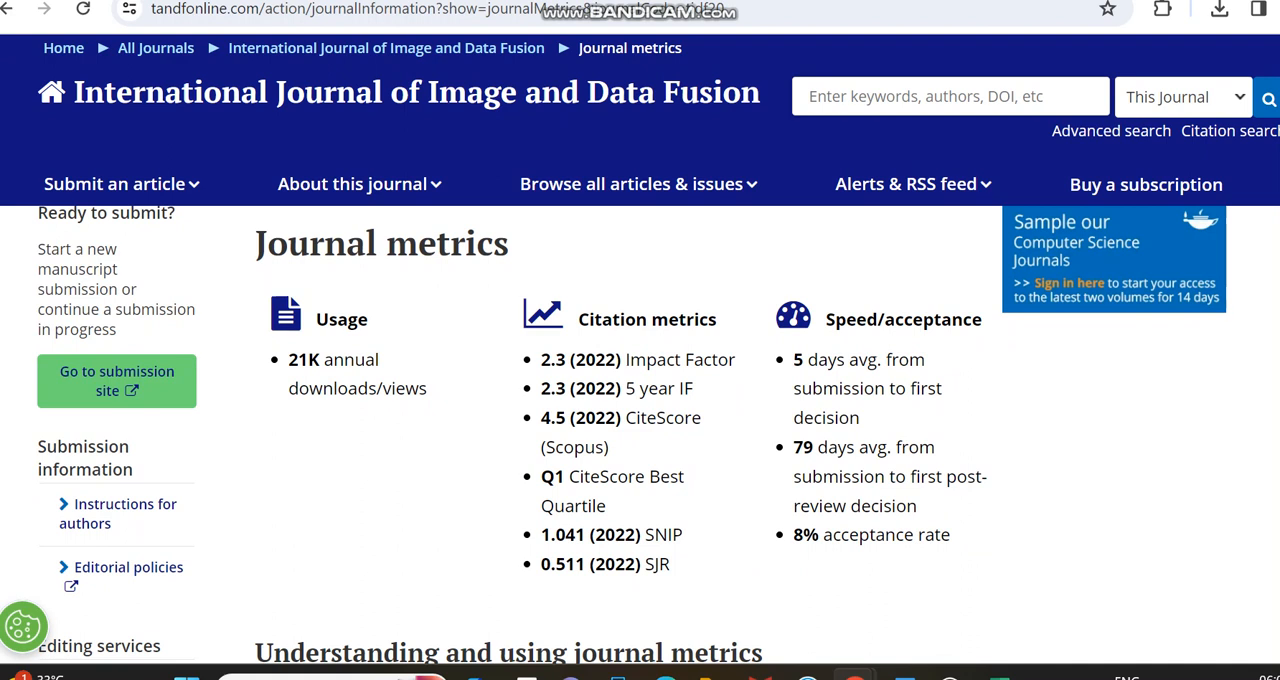
scroll("down", 3)
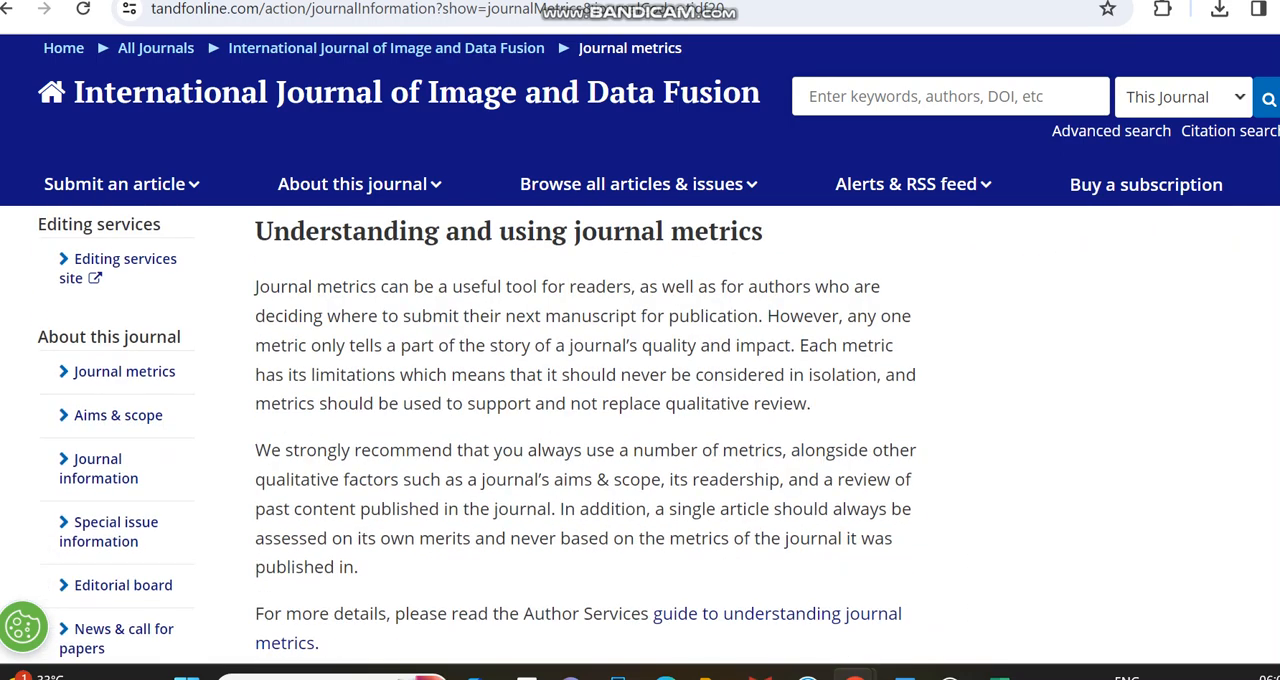
scroll("down", 3)
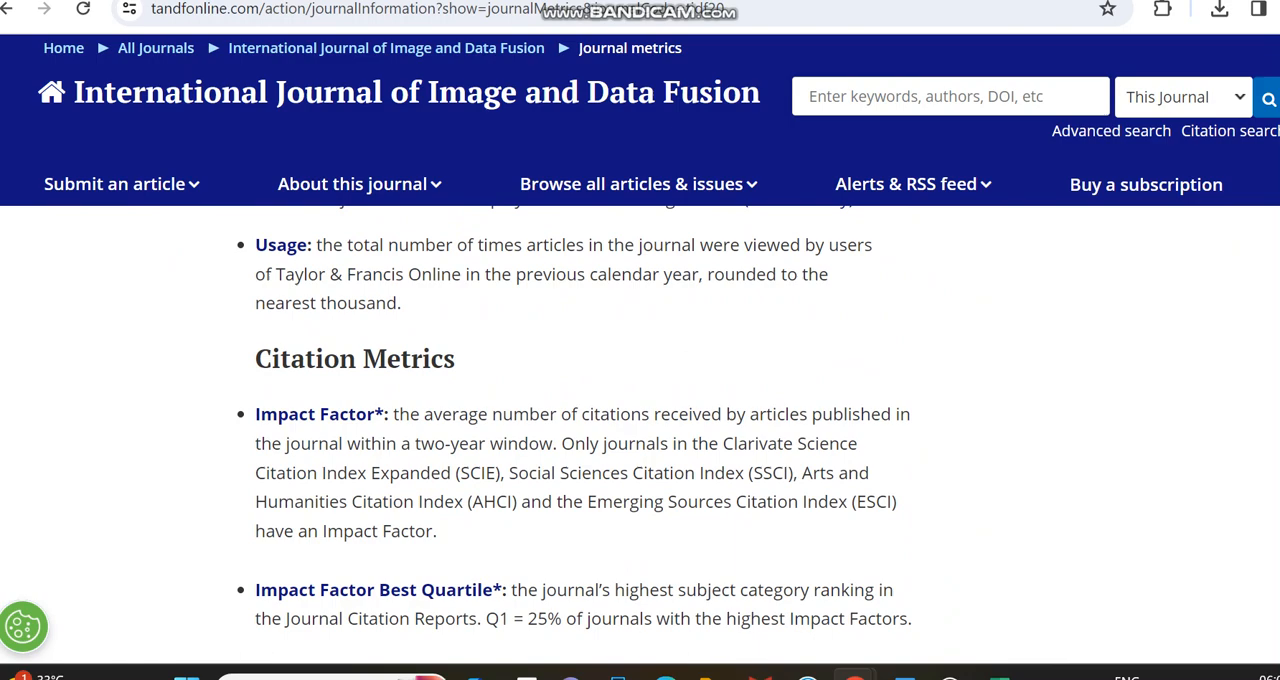
scroll("down", 3)
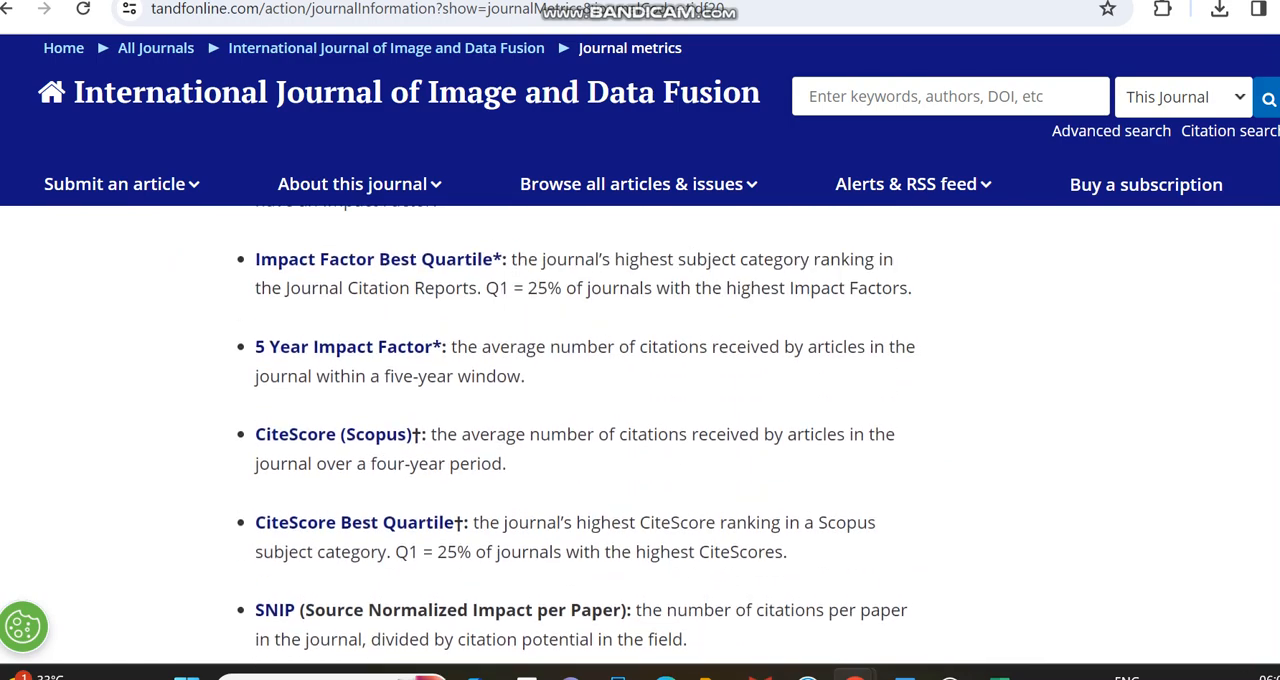
scroll("down", 3)
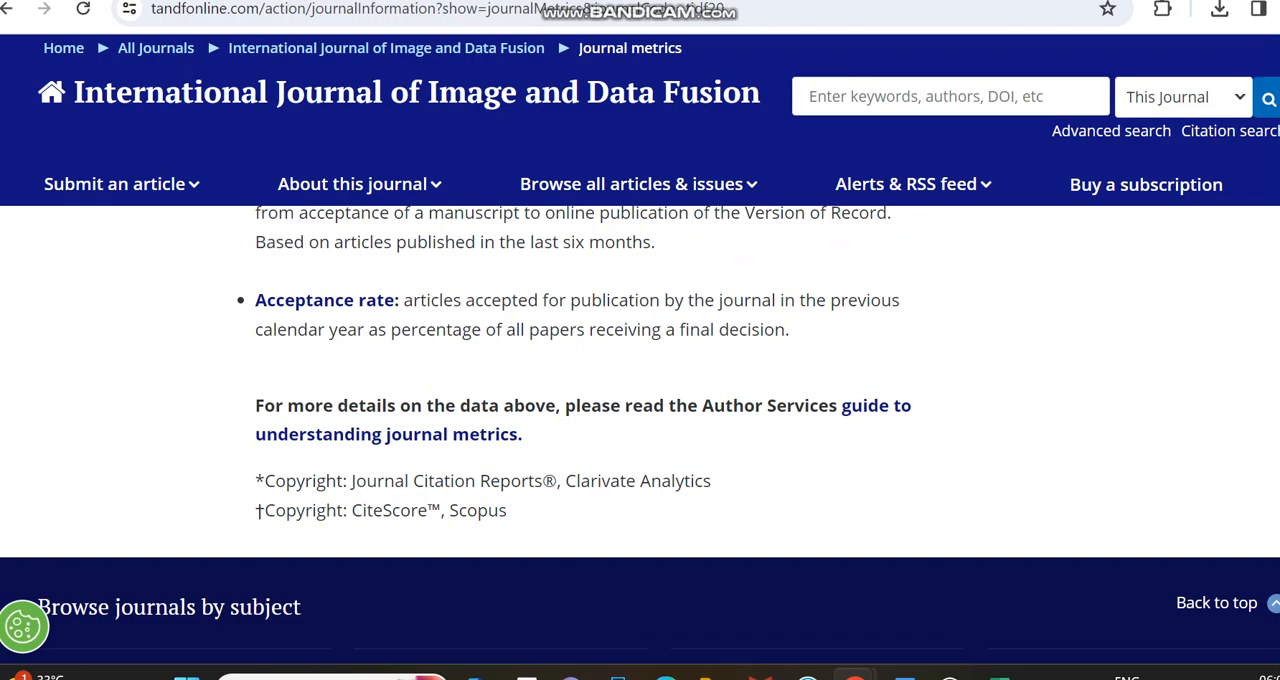
scroll("down", 3)
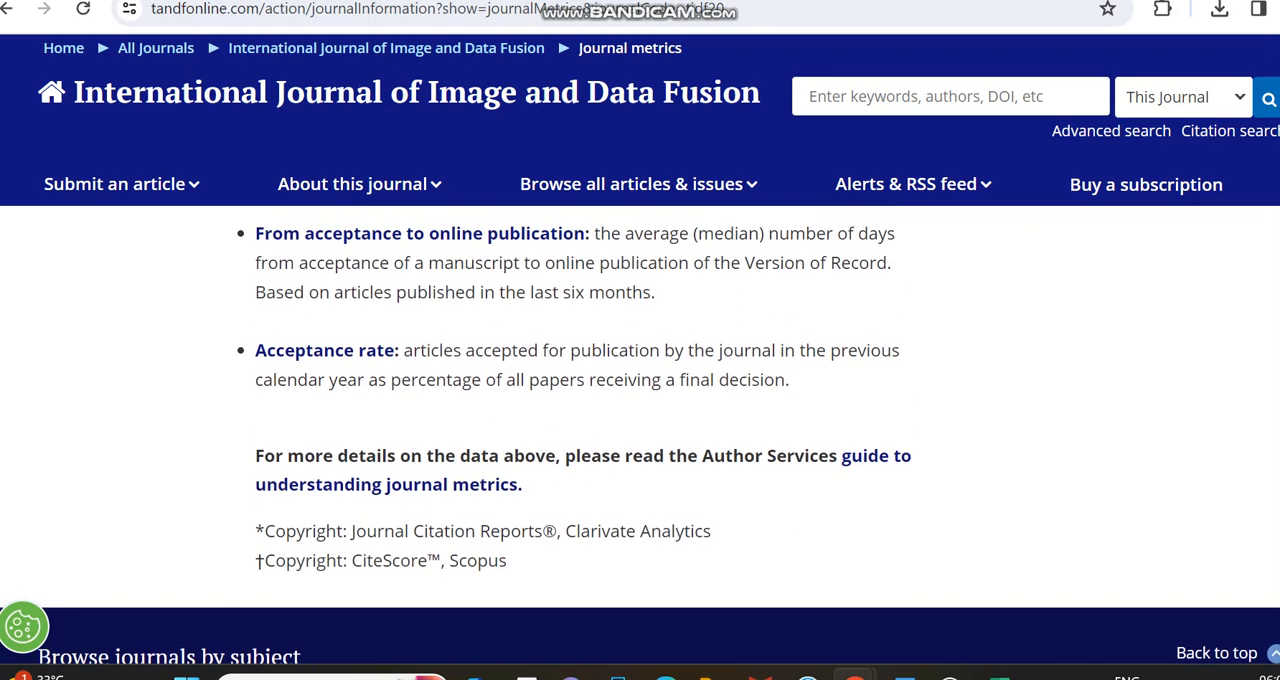
scroll("down", 3)
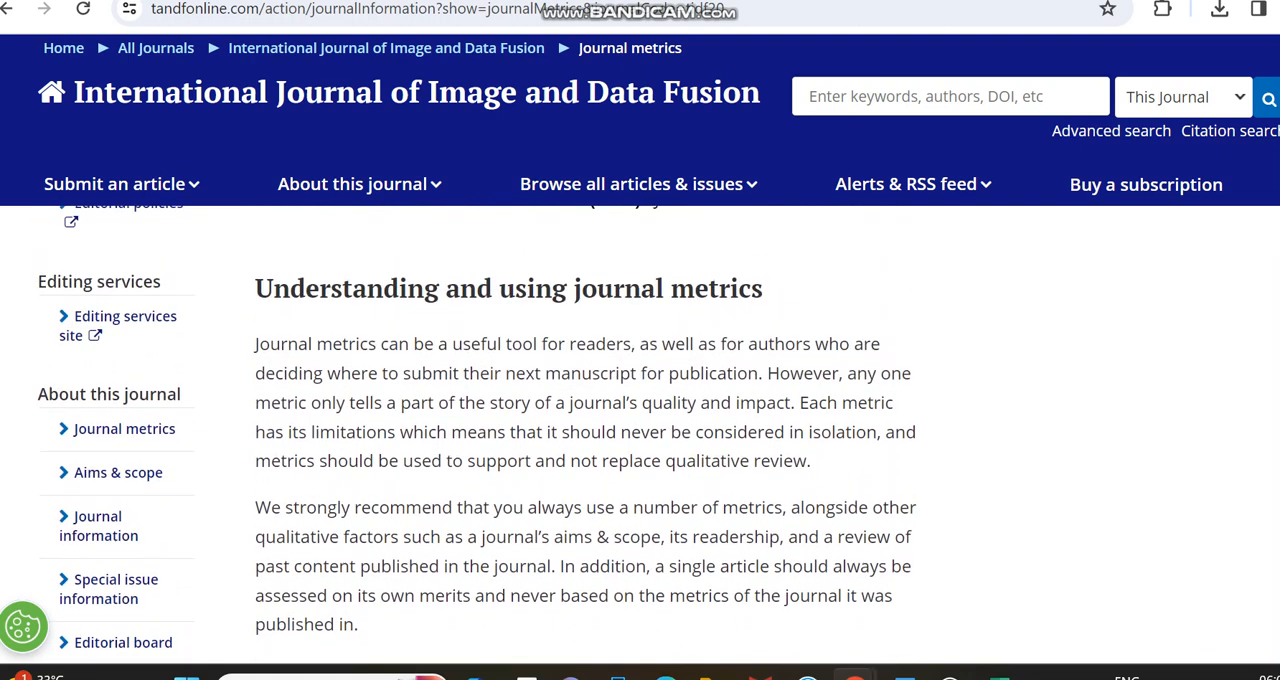
scroll("down", 3)
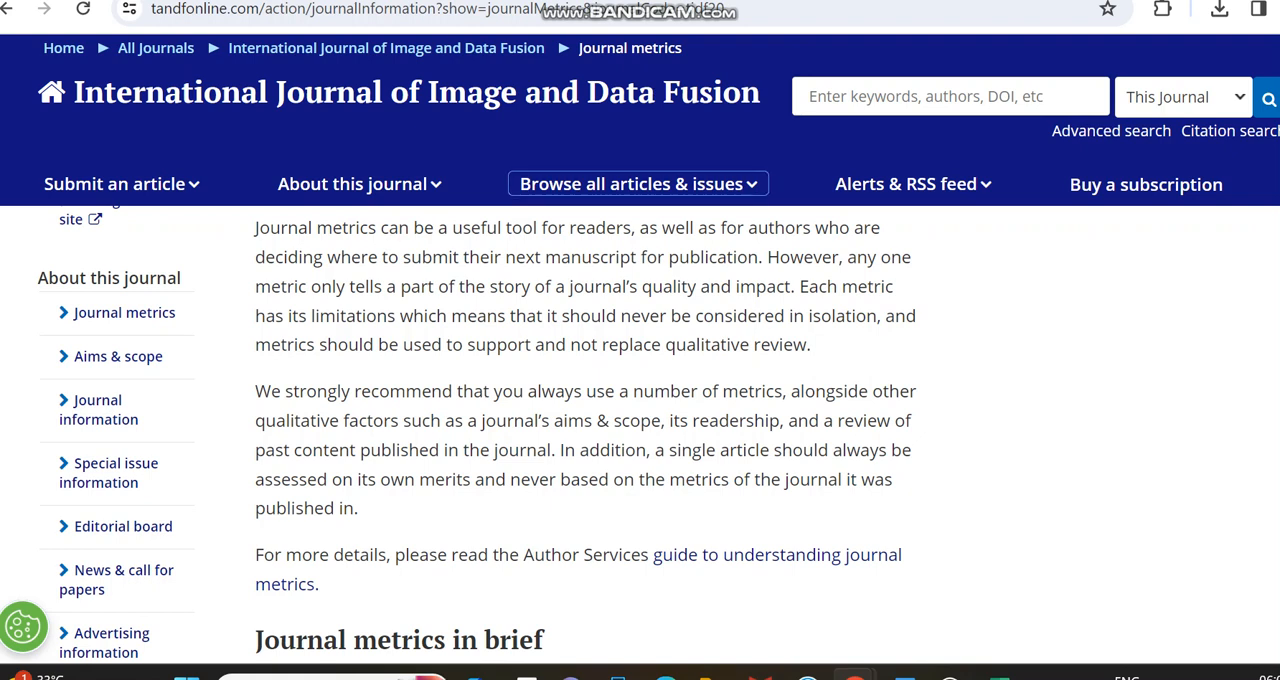
- Check the Master Journal List citation report (JCR subscription needed, Remote Sensing) and return to Taylor & Francis
left_click(636, 184)
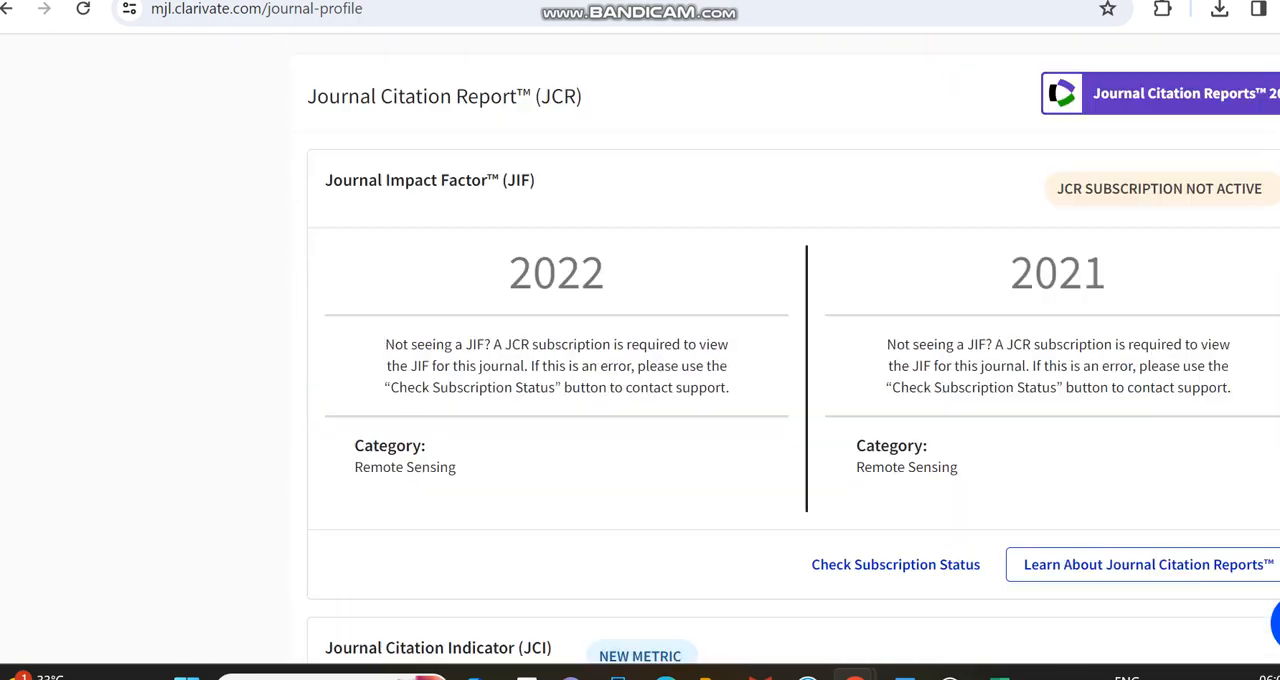
scroll("down", 3)
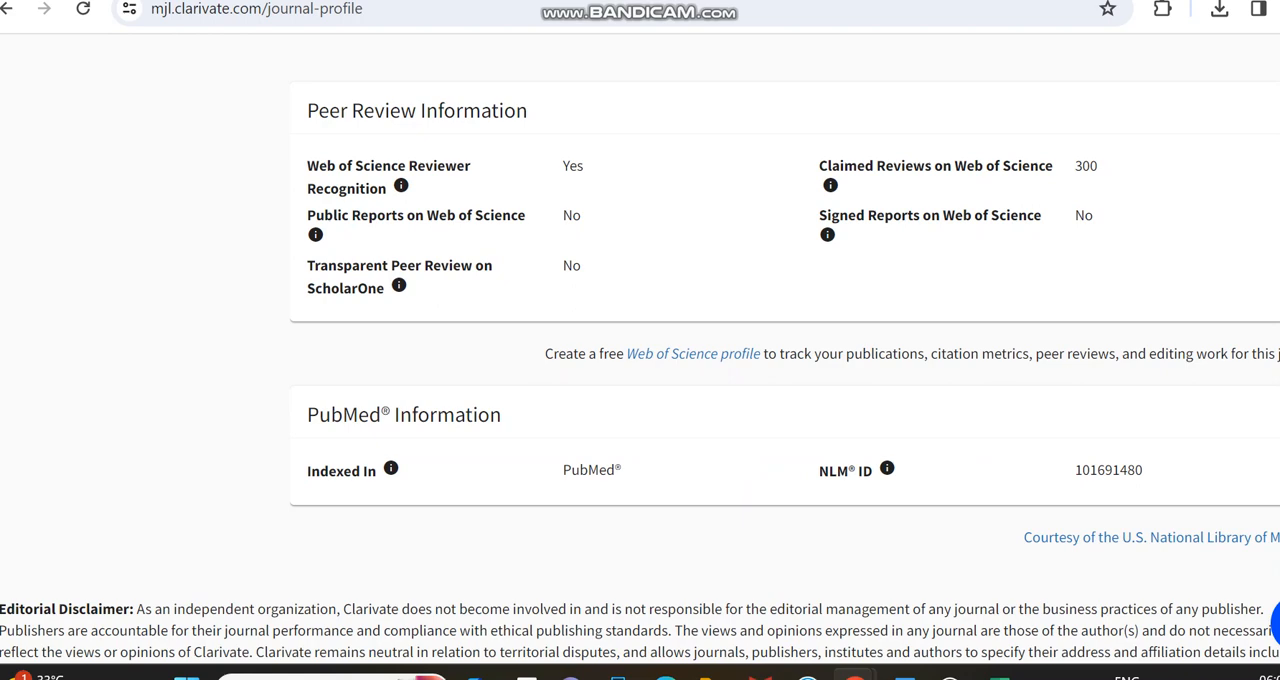
left_click(636, 184)
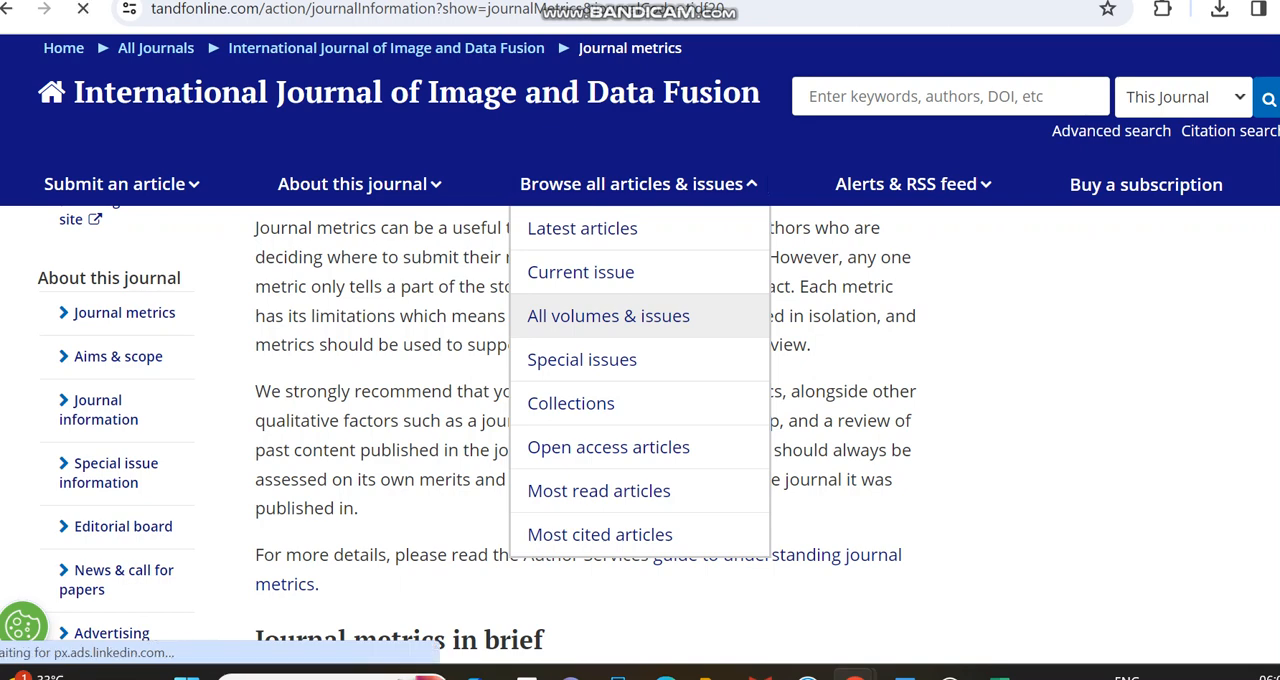
- Browse all volumes and issues and view the contents of Volume 14, Issue 4 (2023)
left_click(608, 316)
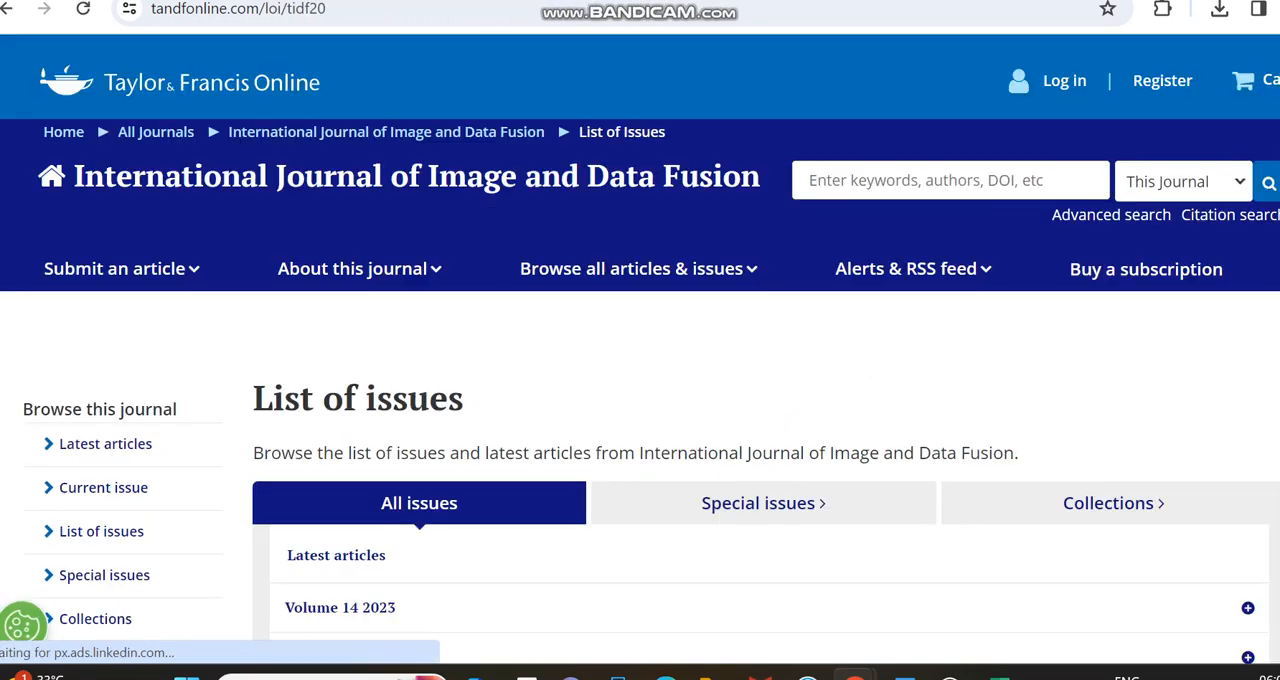
scroll("down", 3)
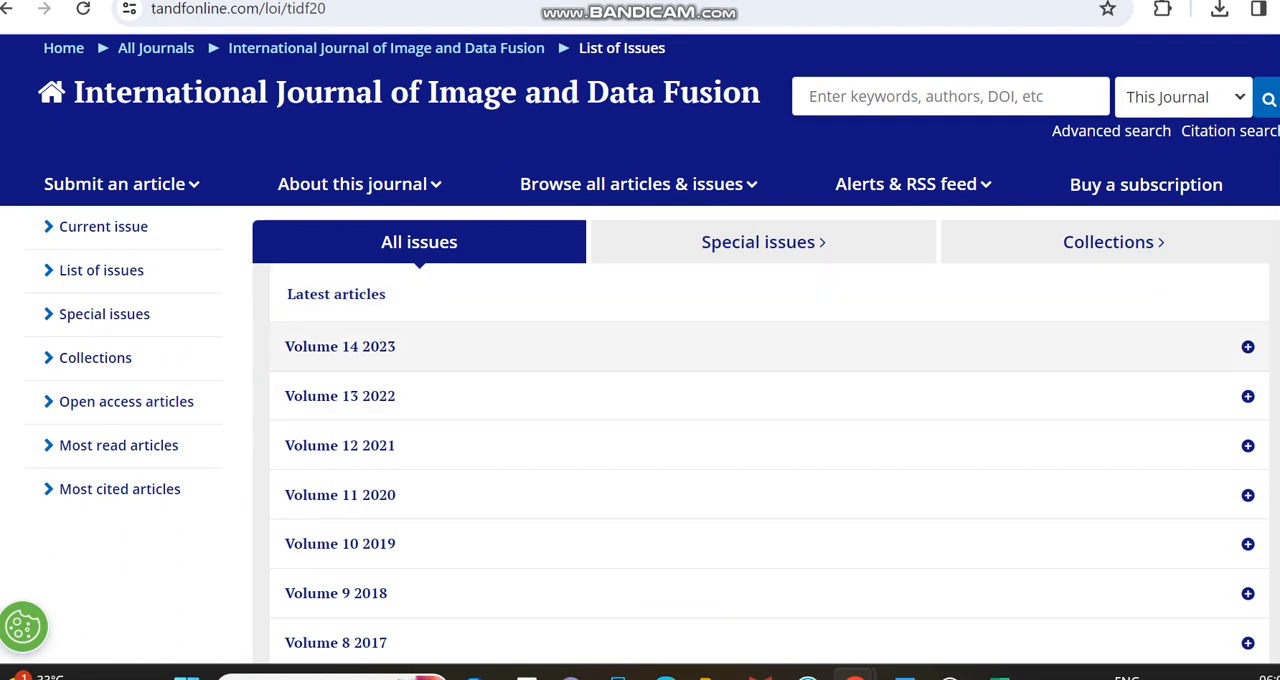
left_click(1248, 346)
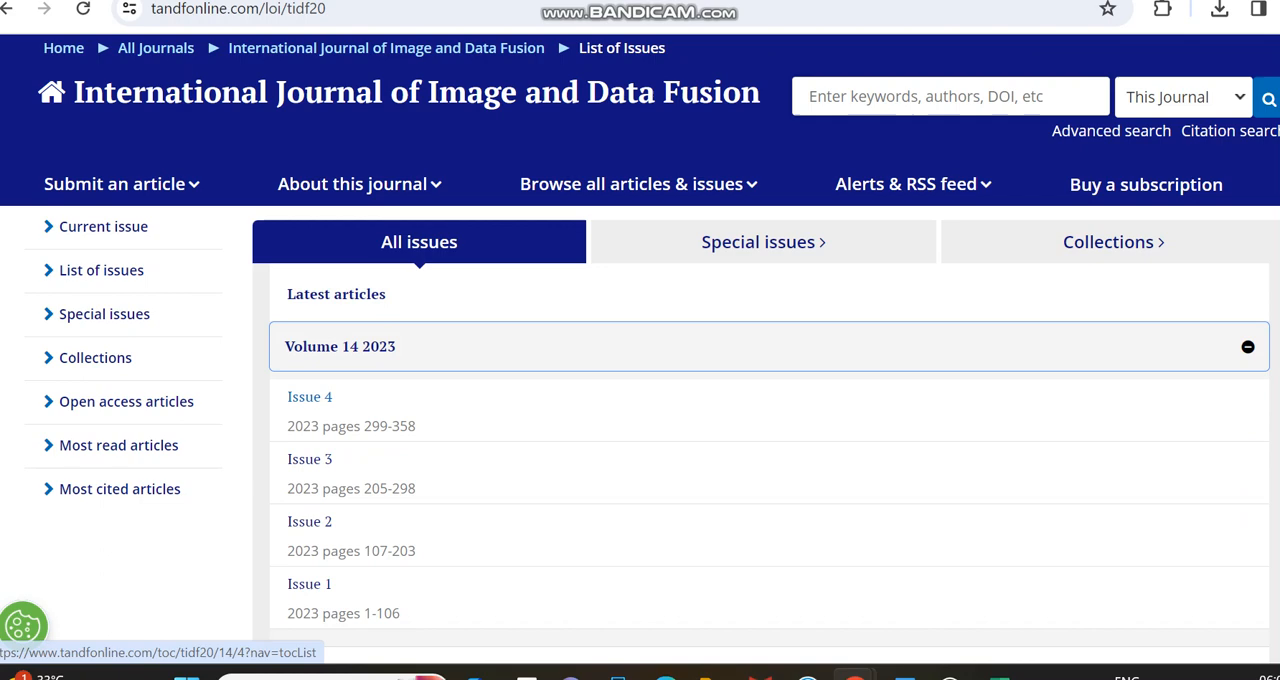
left_click(310, 396)
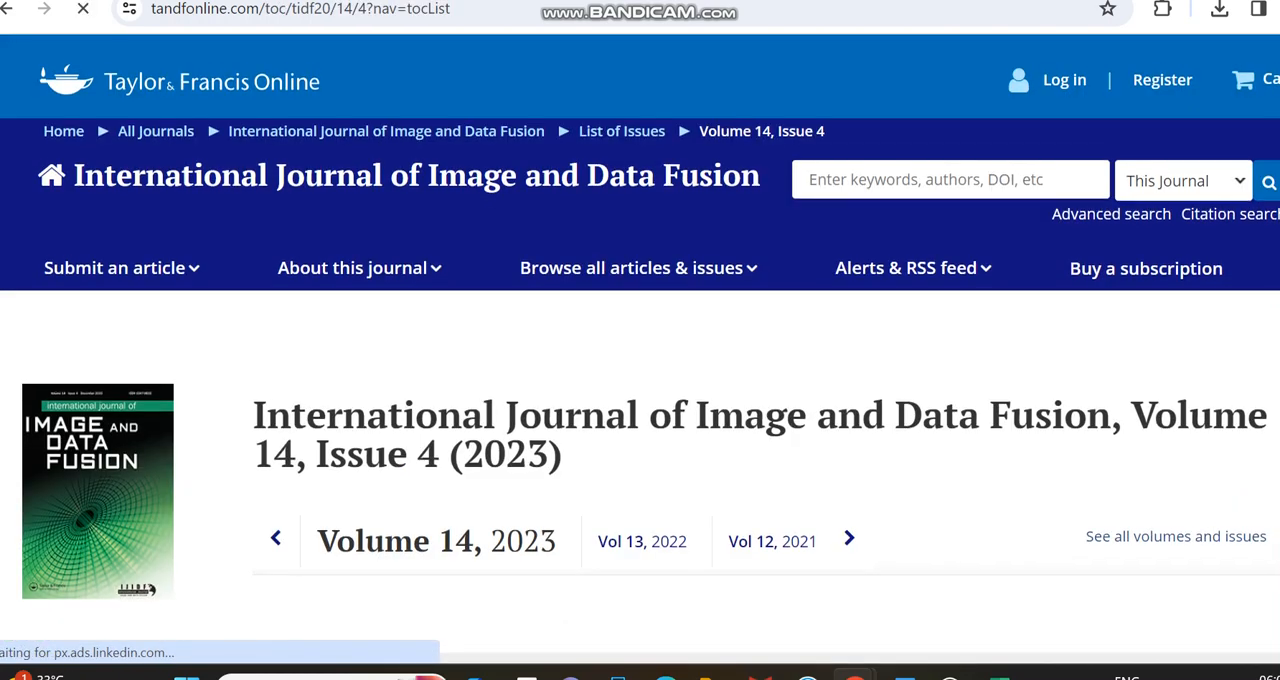
scroll("down", 3)
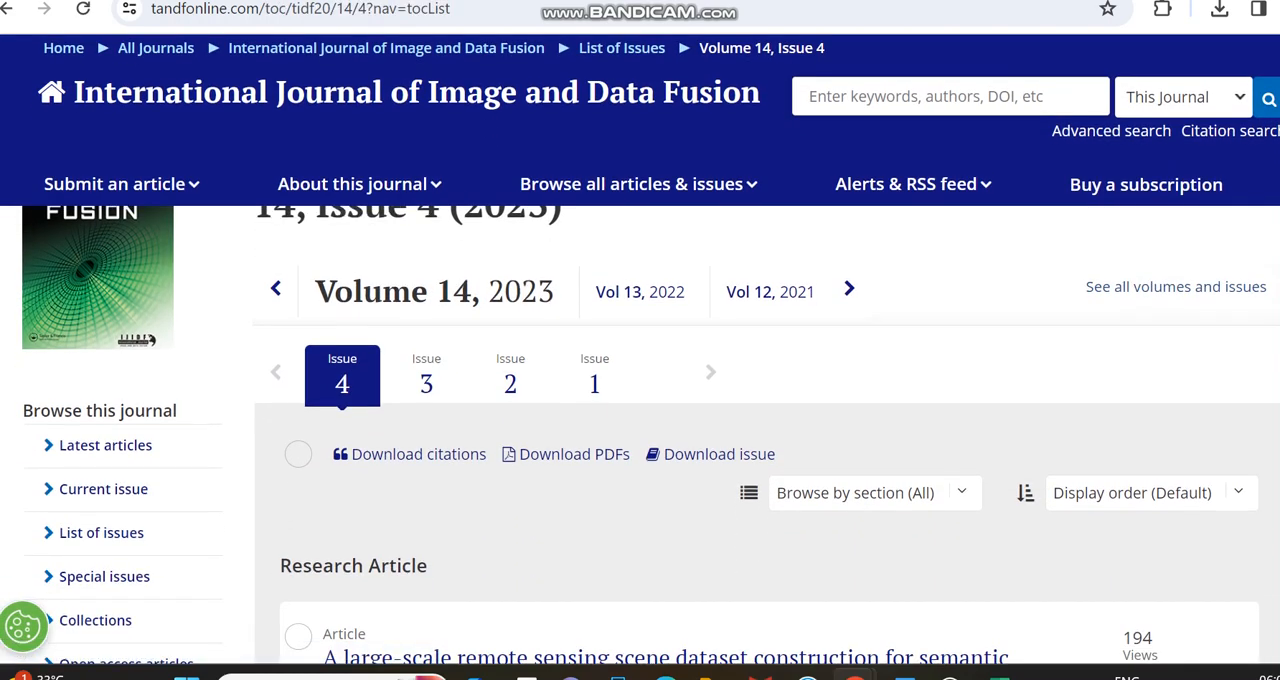
scroll("down", 3)
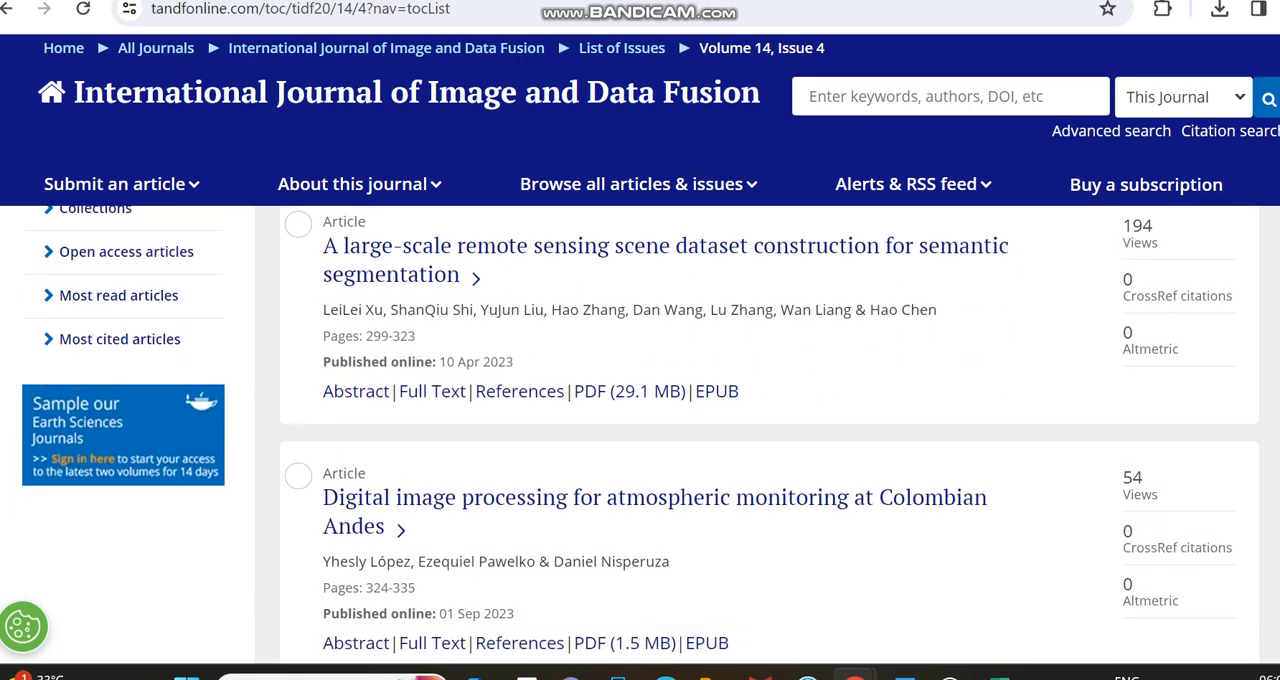
scroll("down", 3)
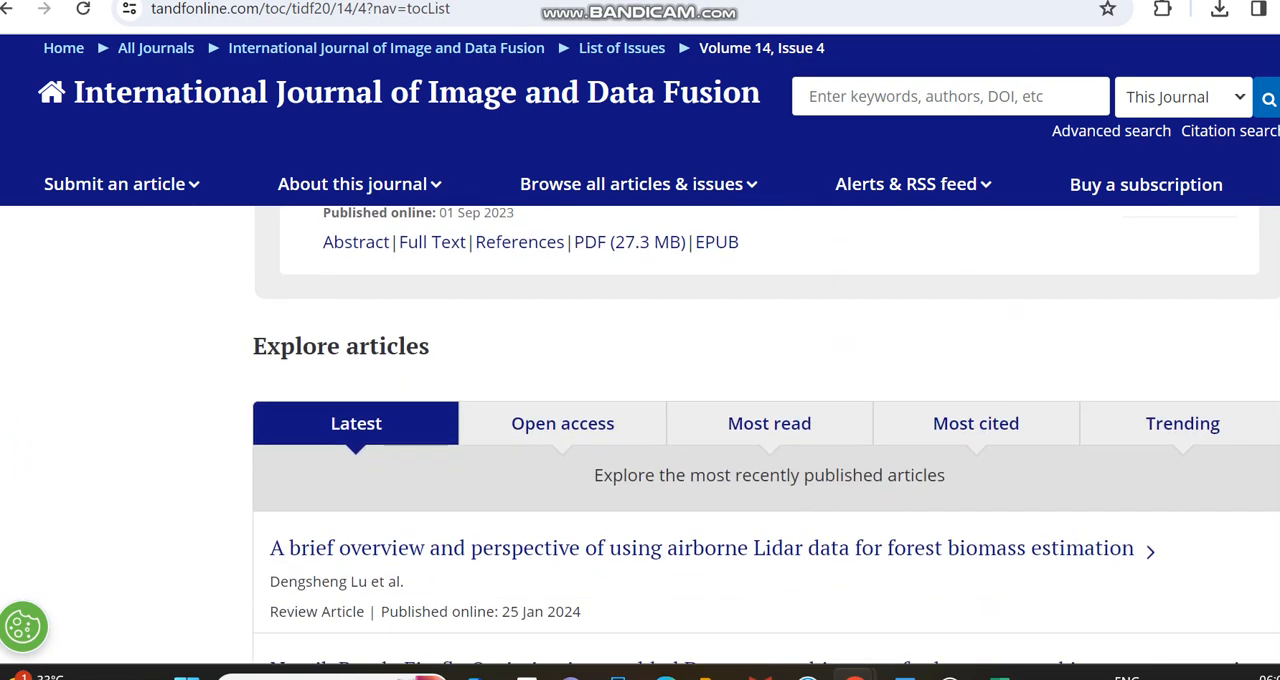
scroll("down", 3)
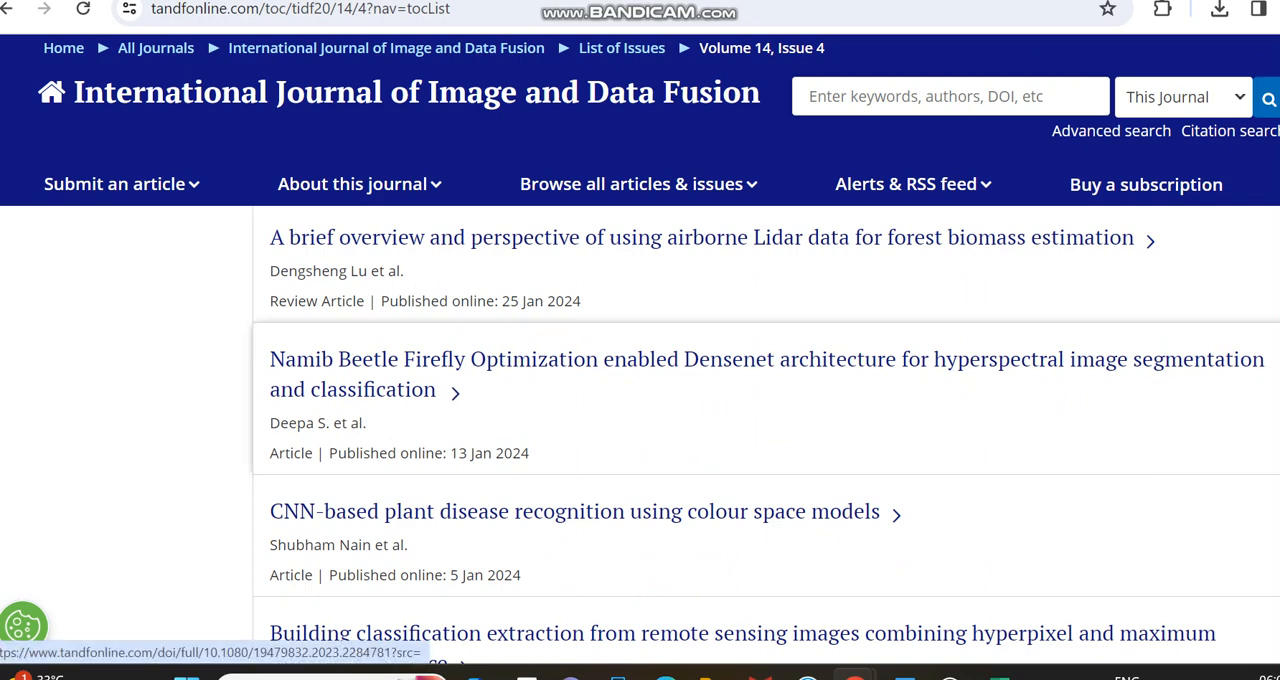
left_click(764, 360)
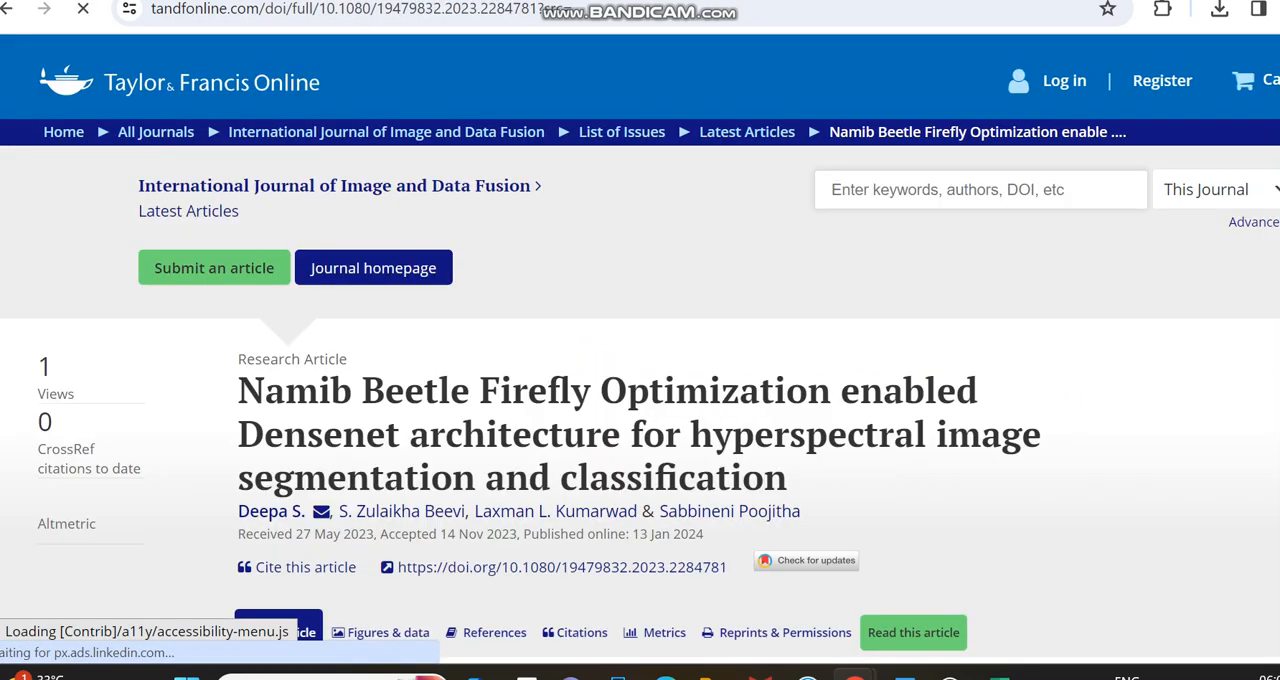
scroll("down", 3)
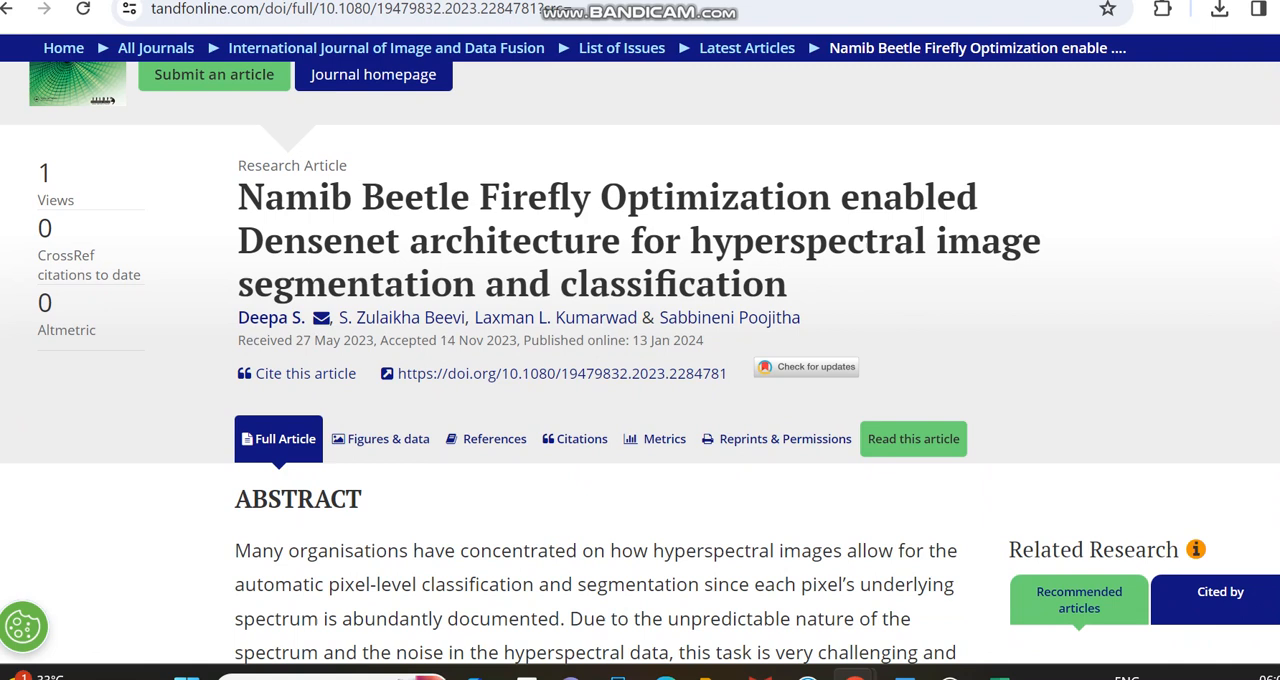
scroll("down", 3)
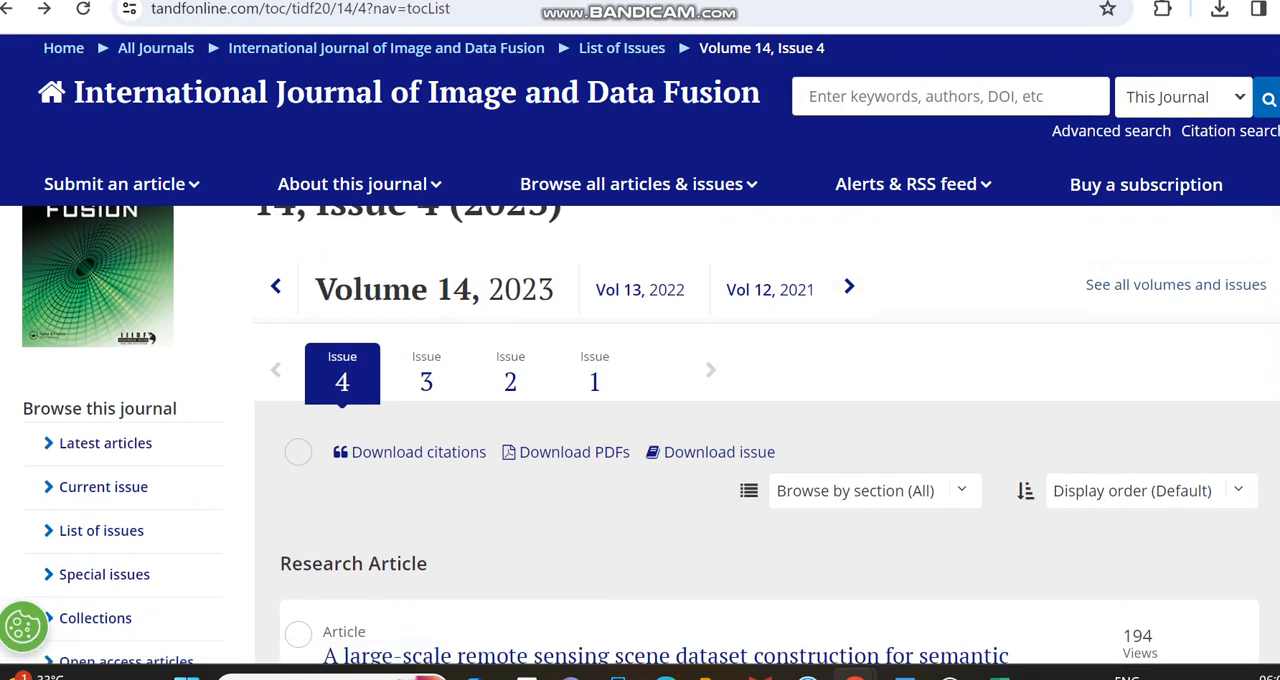
- View the article 'A large-scale remote sensing scene dataset construction for semantic segmentation' and its abstract
scroll("down", 3)
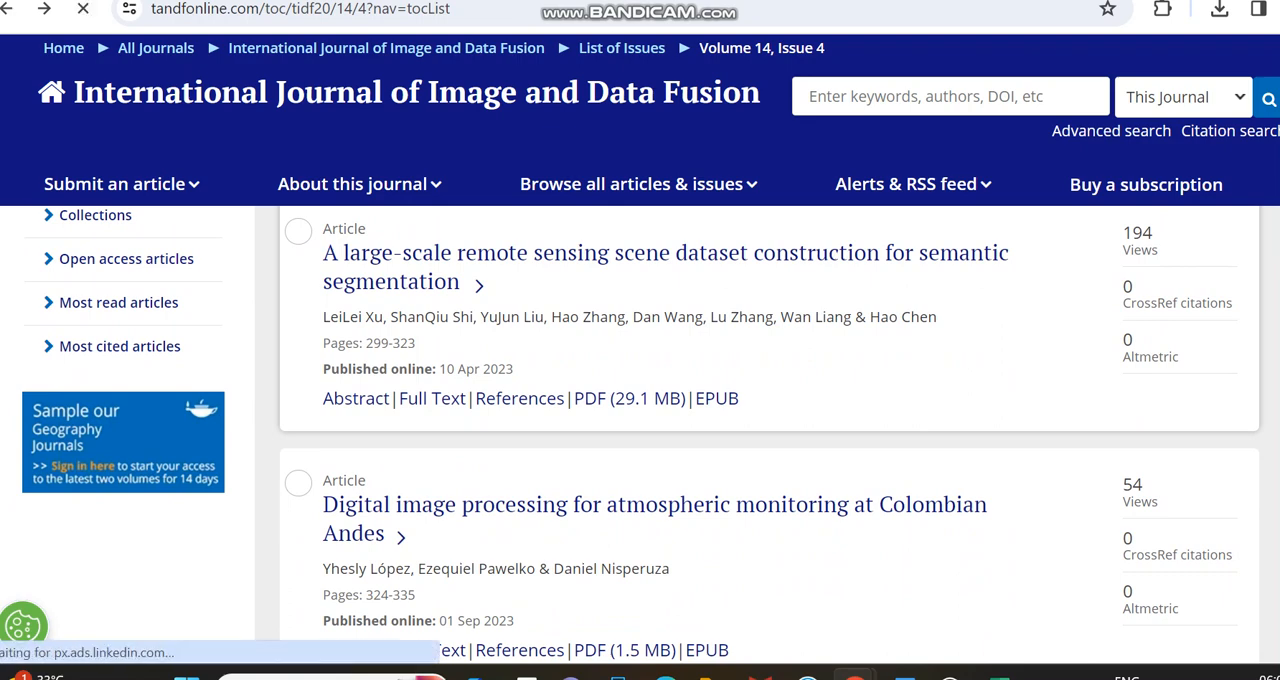
left_click(664, 252)
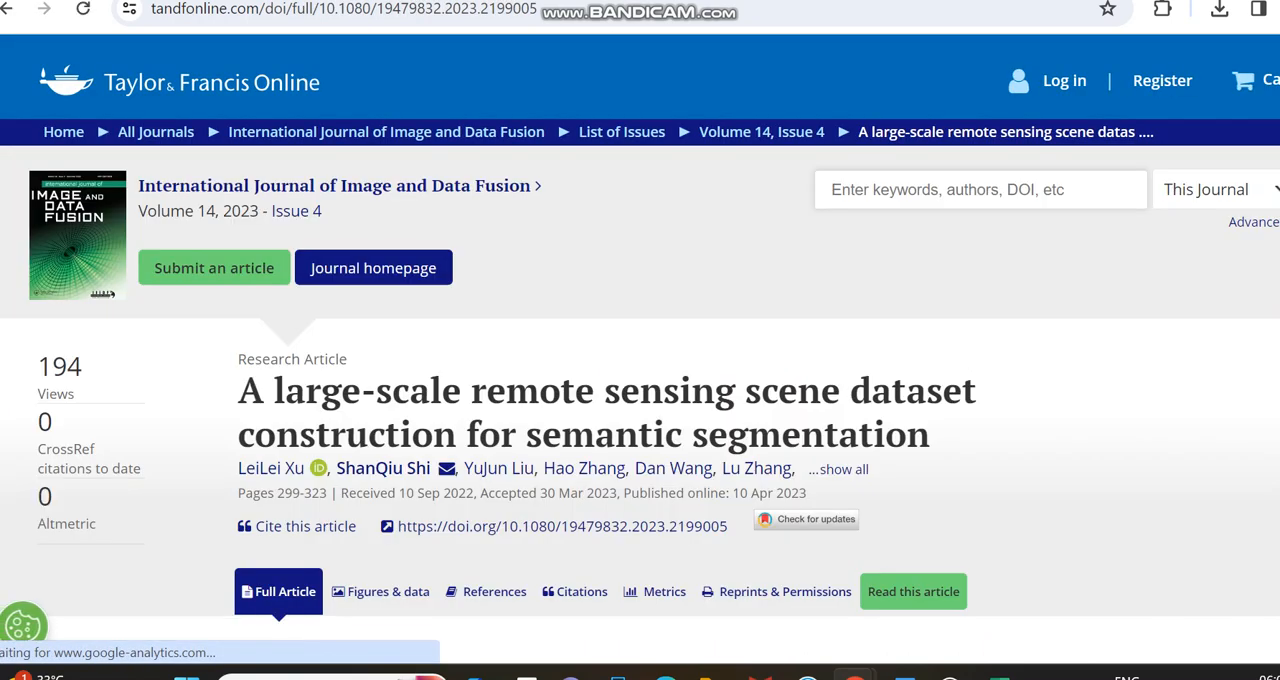
scroll("down", 3)
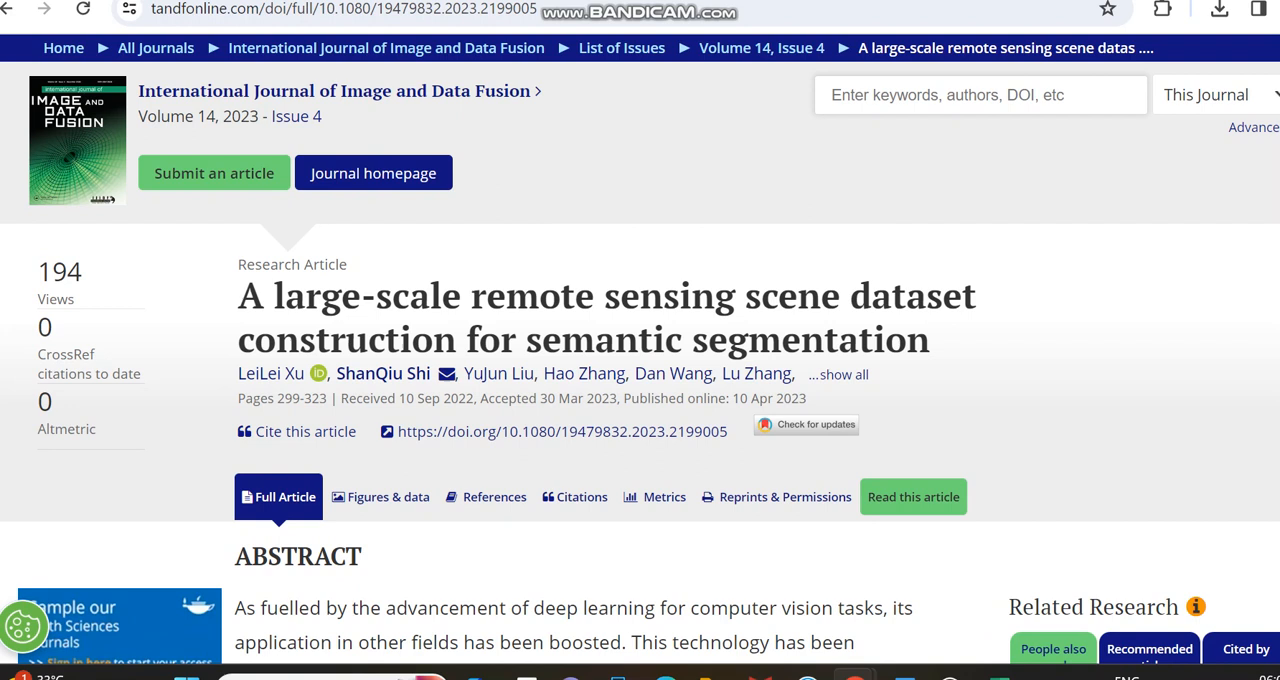